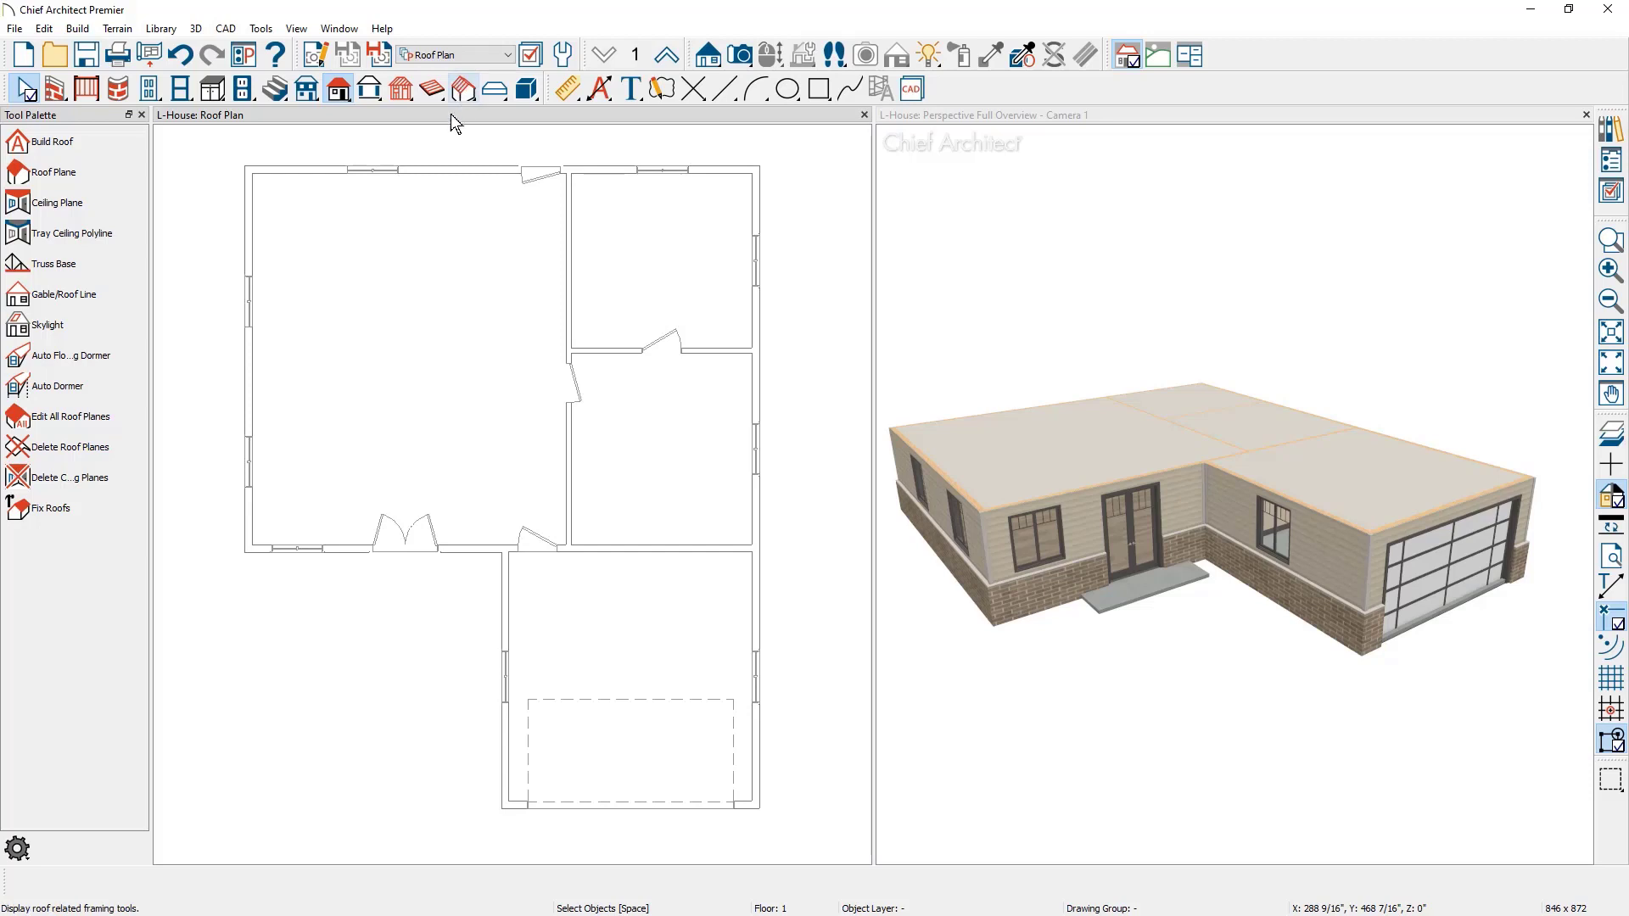
Step: Build a 6-in-12 hip roof over the L-shaped house from the Build Roof dialog
left_click(78, 28)
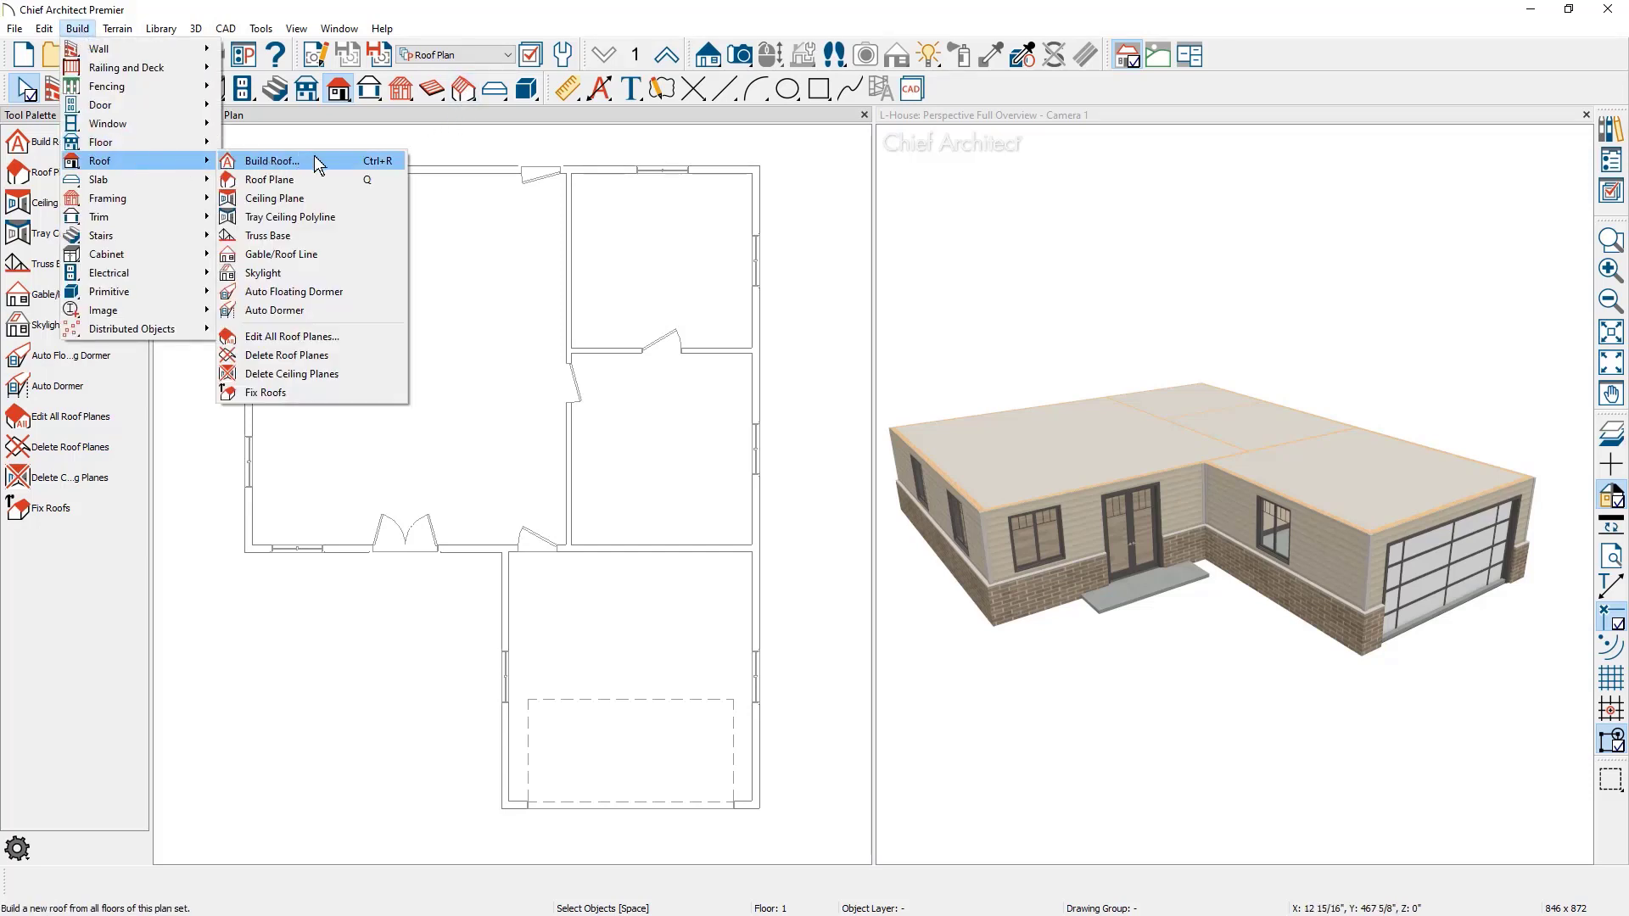
left_click(271, 162)
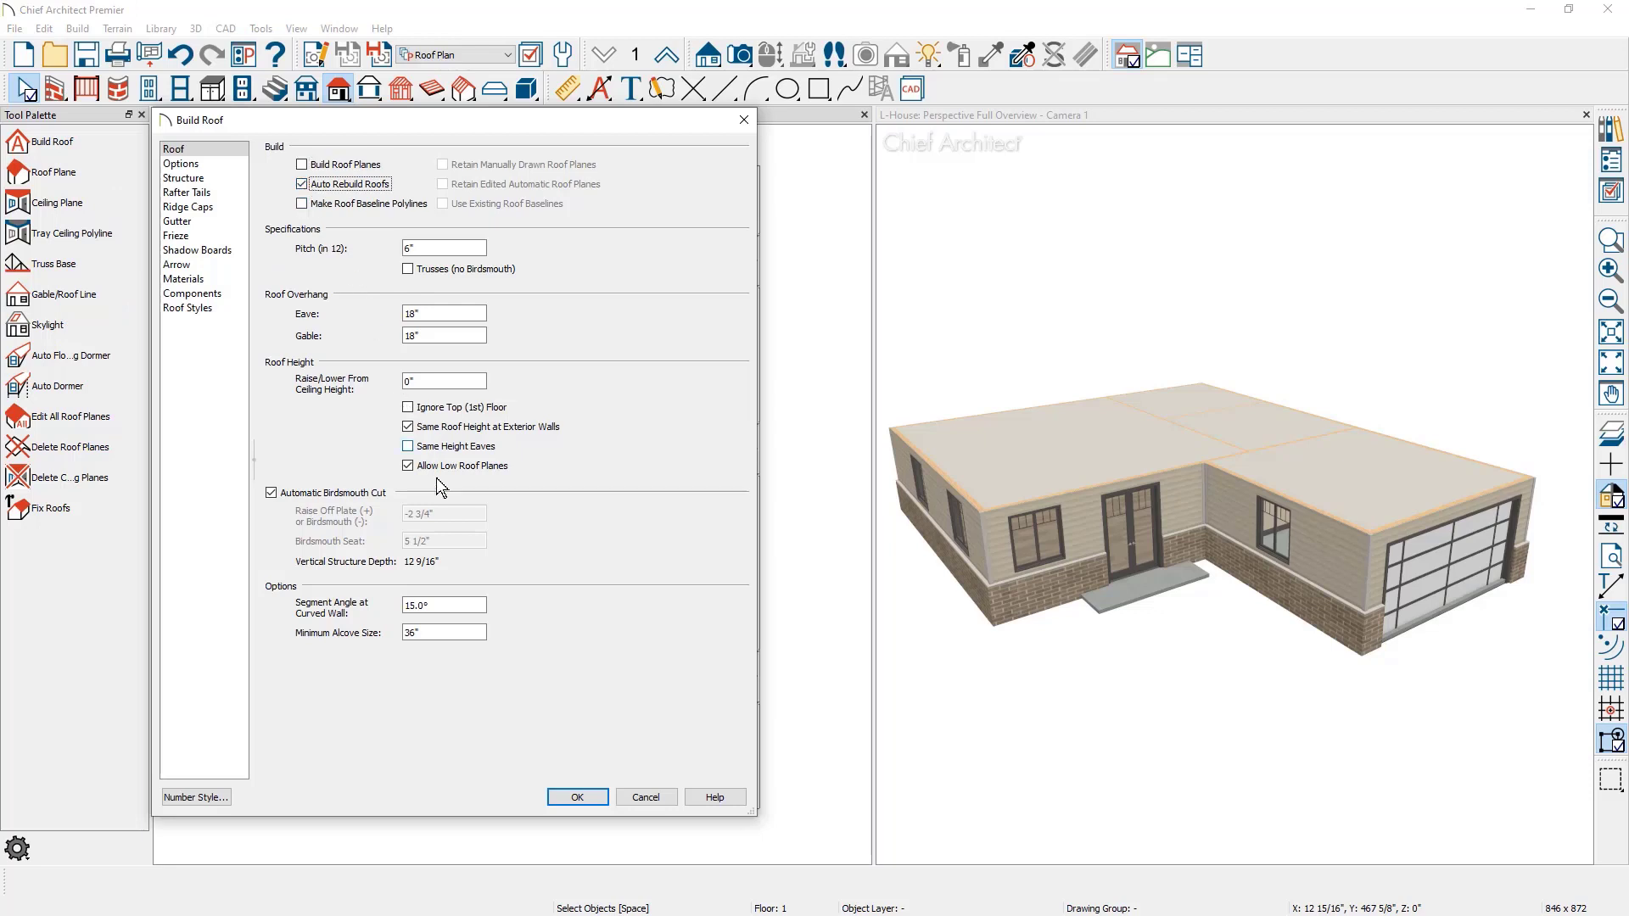
left_click(577, 797)
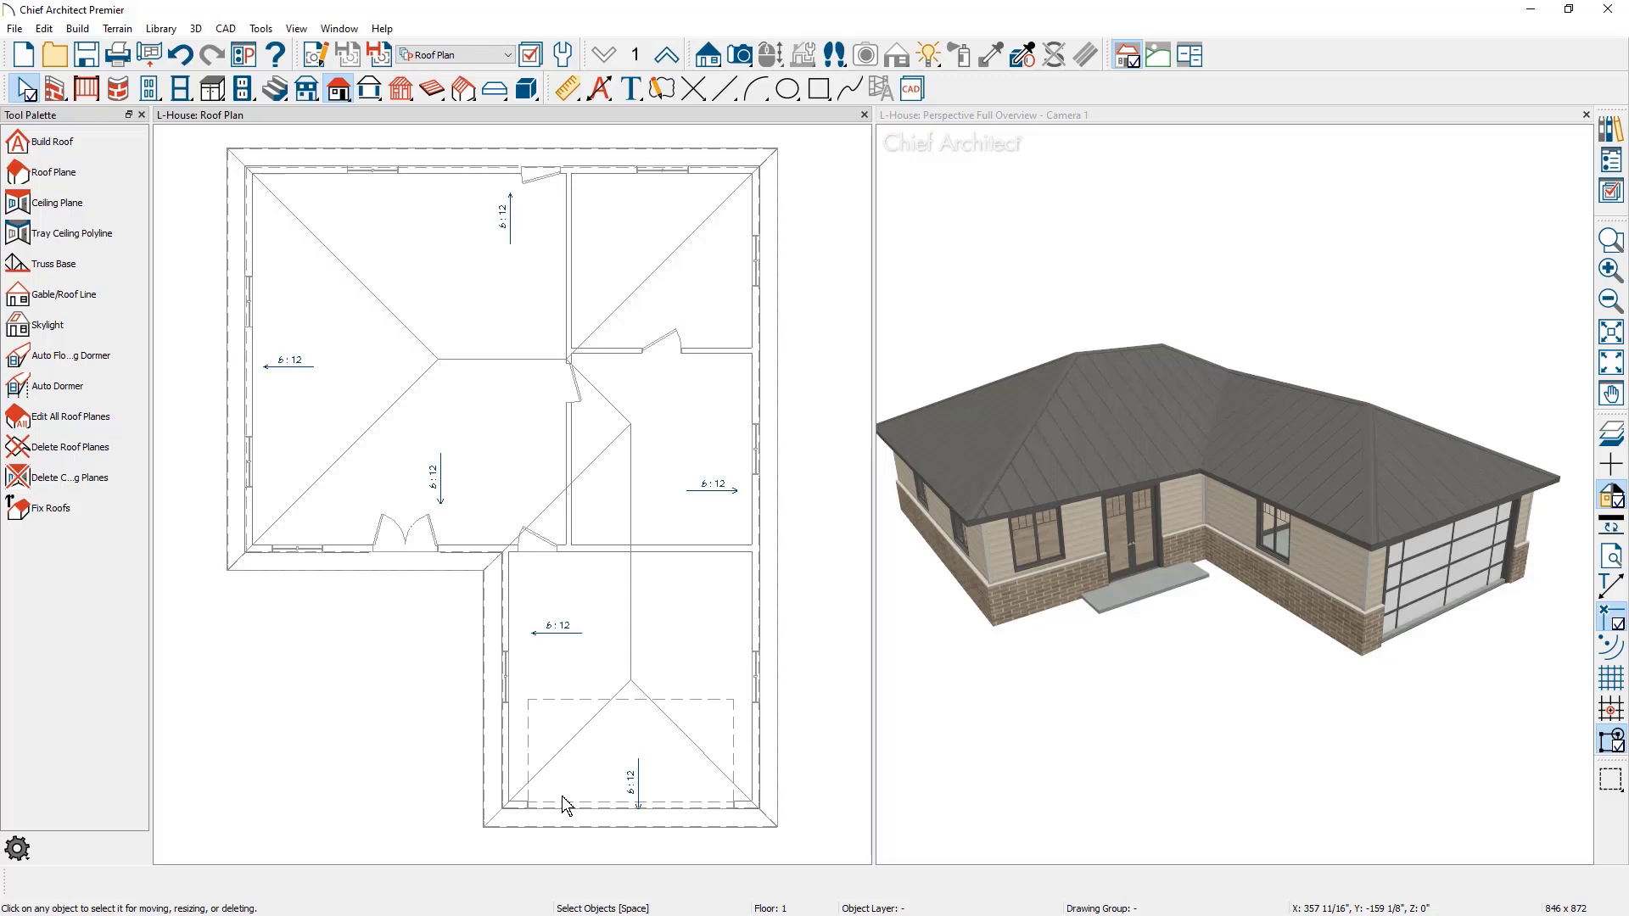
mouse_move(1382, 590)
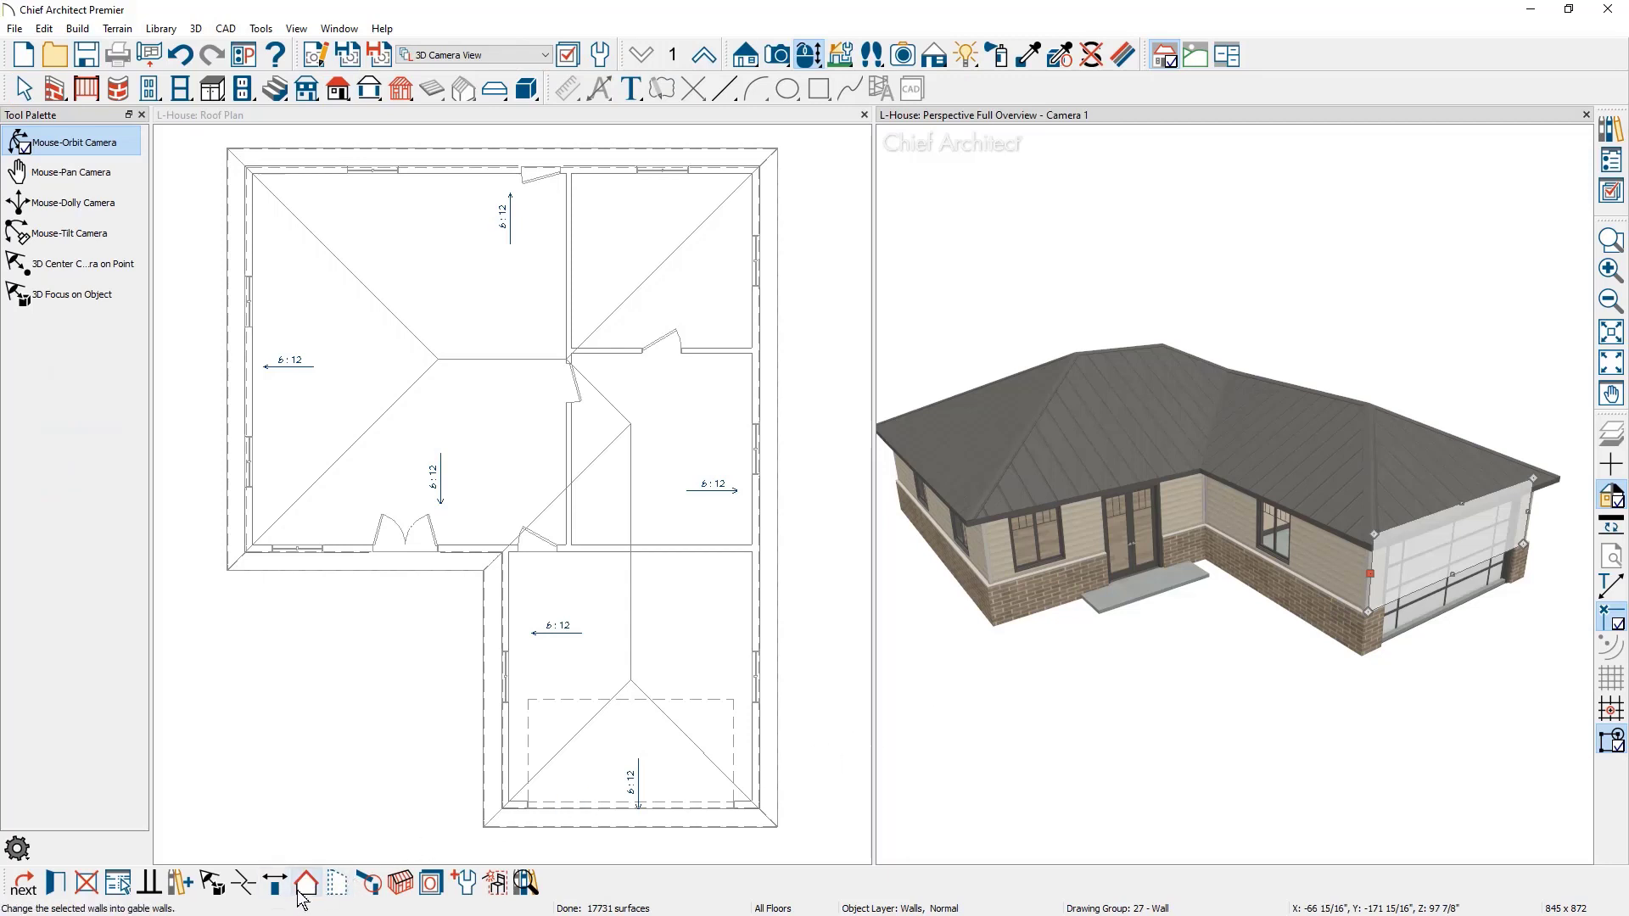
Step: Change the garage front wall and the long side wall to gable walls
left_click(307, 882)
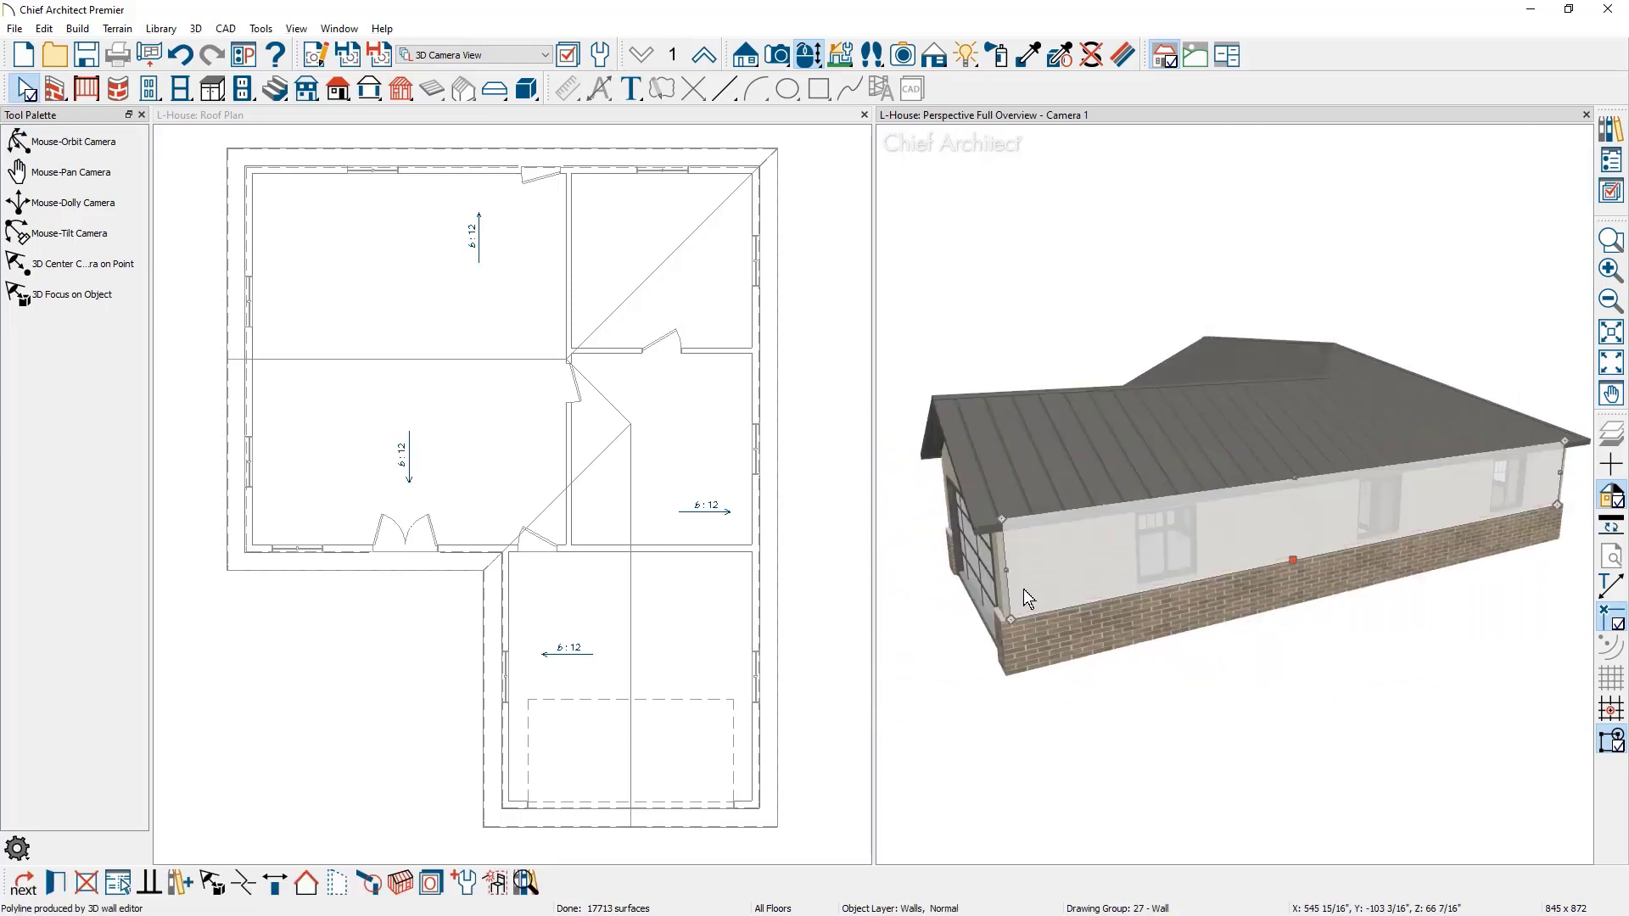
left_click(306, 882)
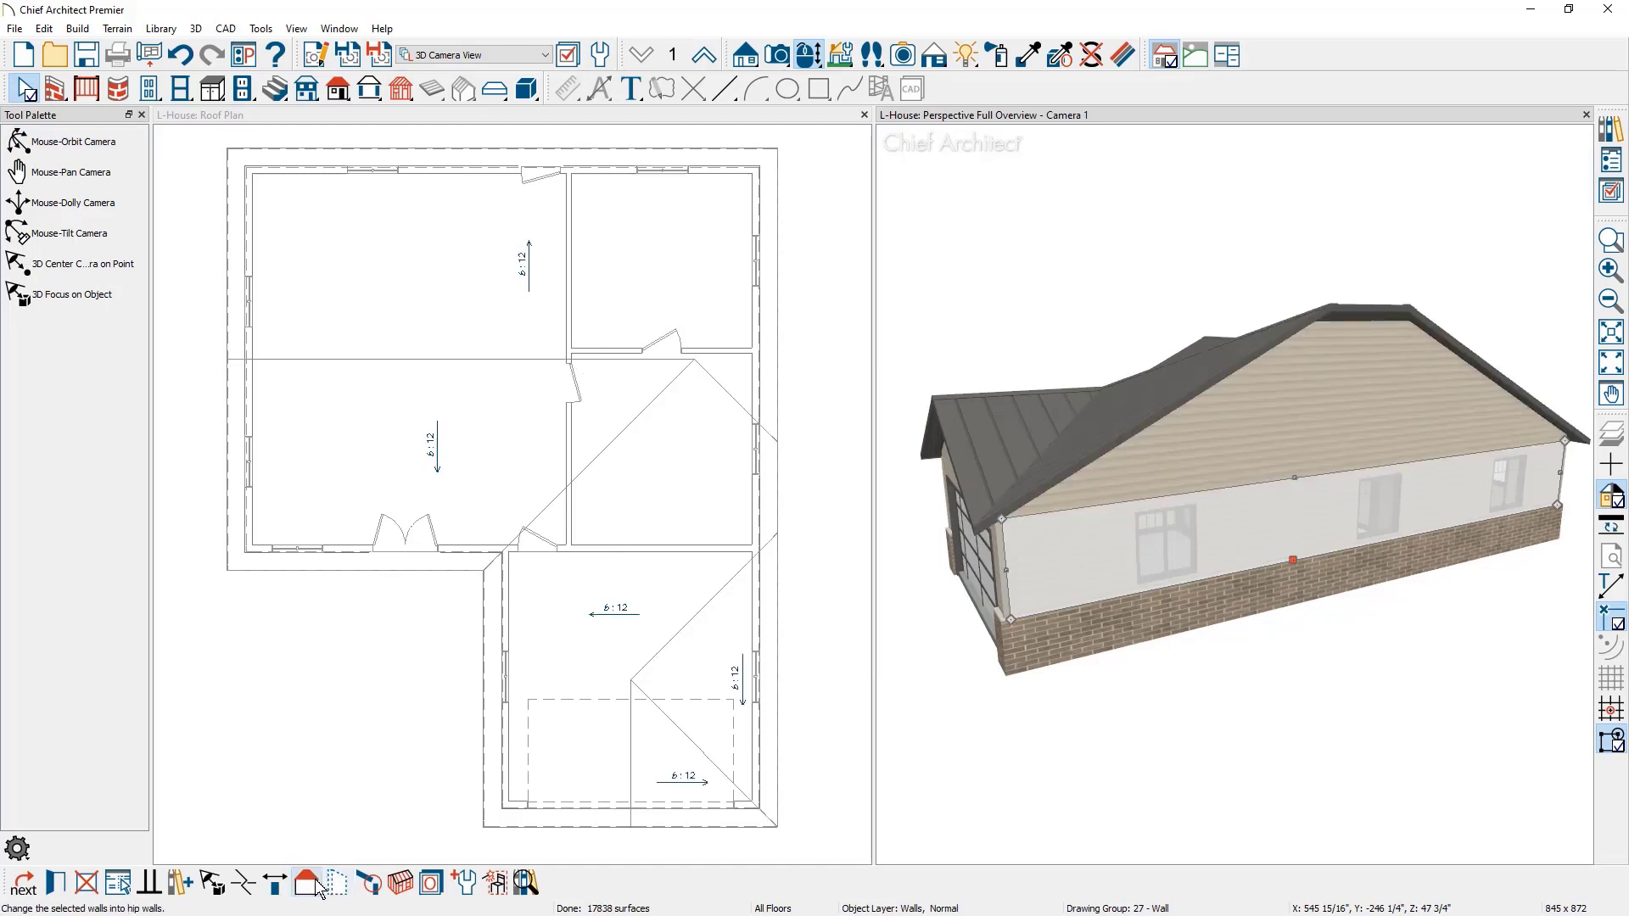
mouse_move(317, 883)
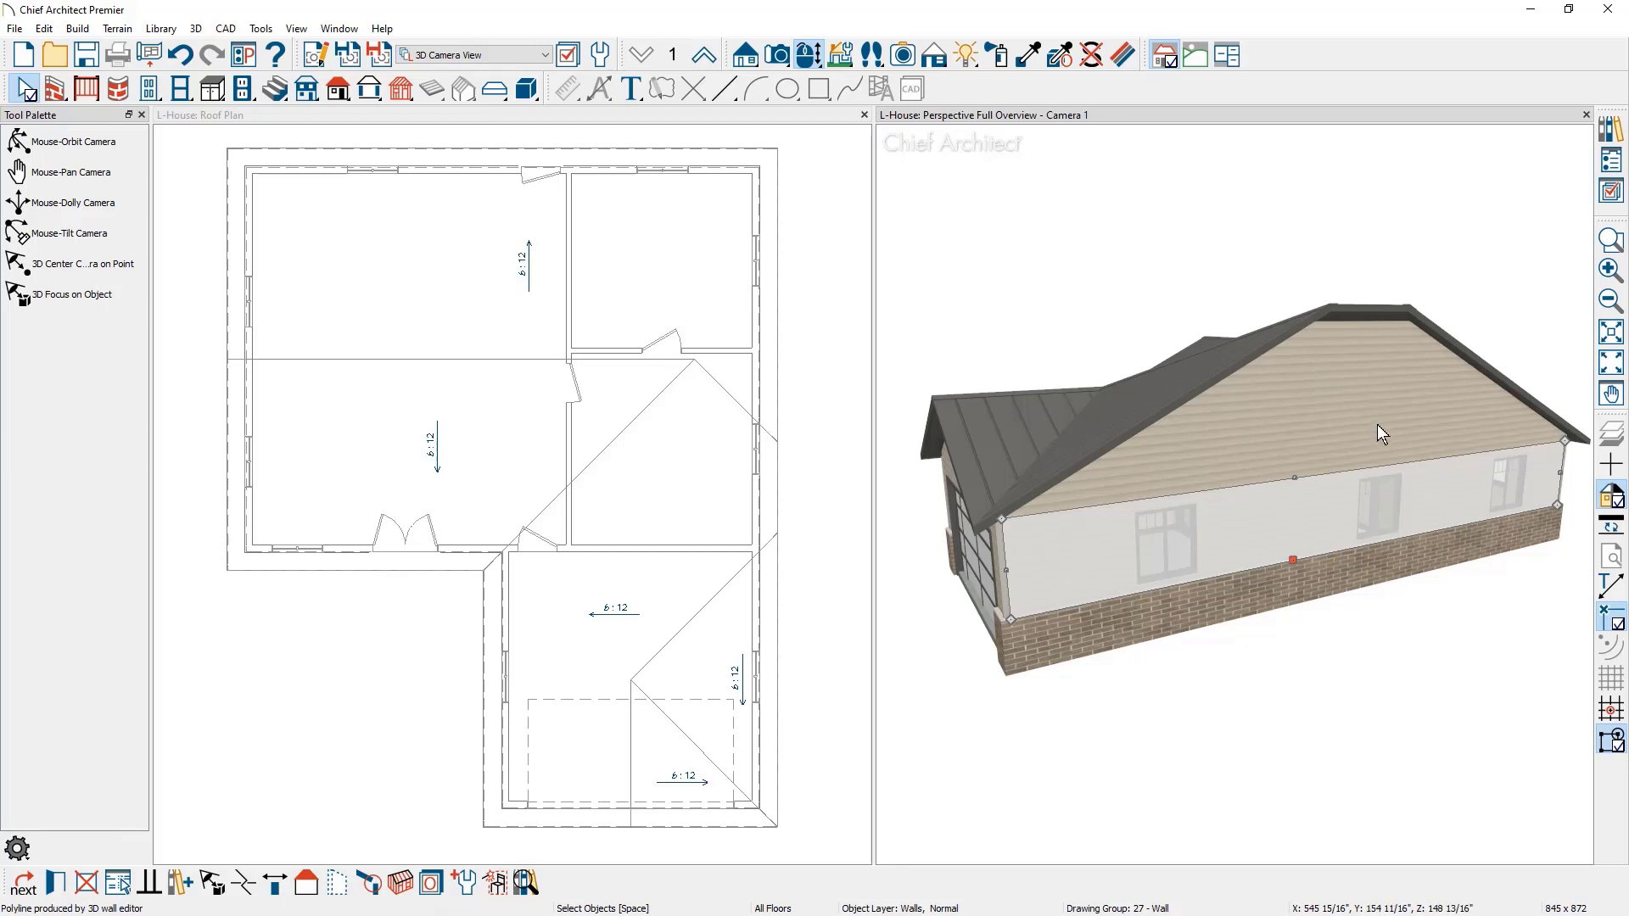
mouse_move(1171, 517)
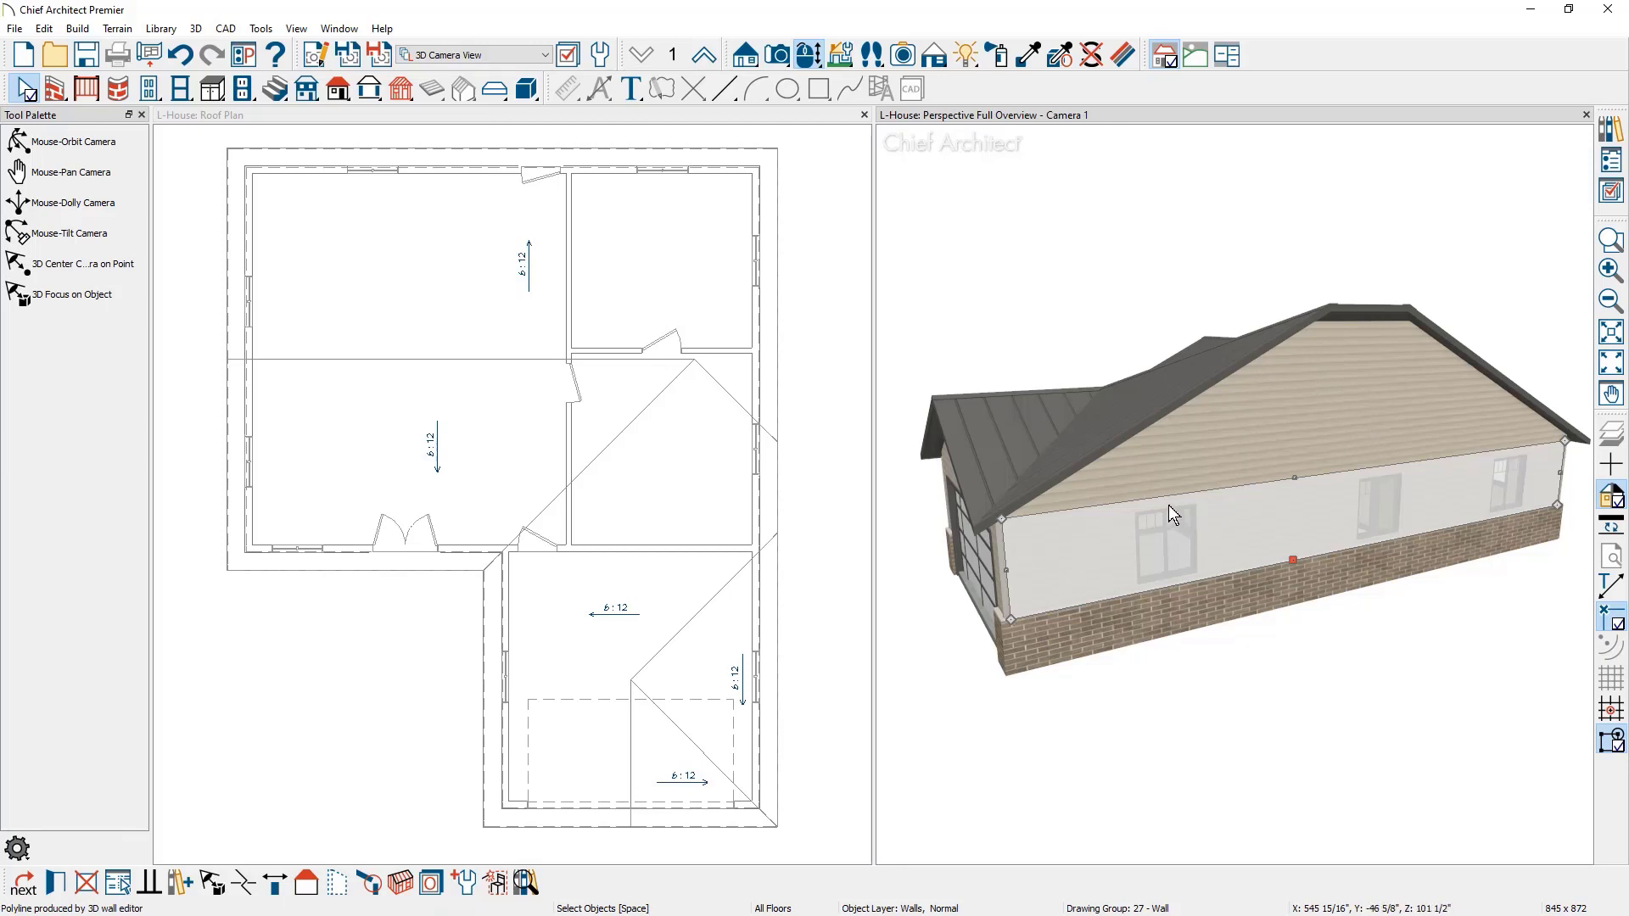
mouse_move(1086, 515)
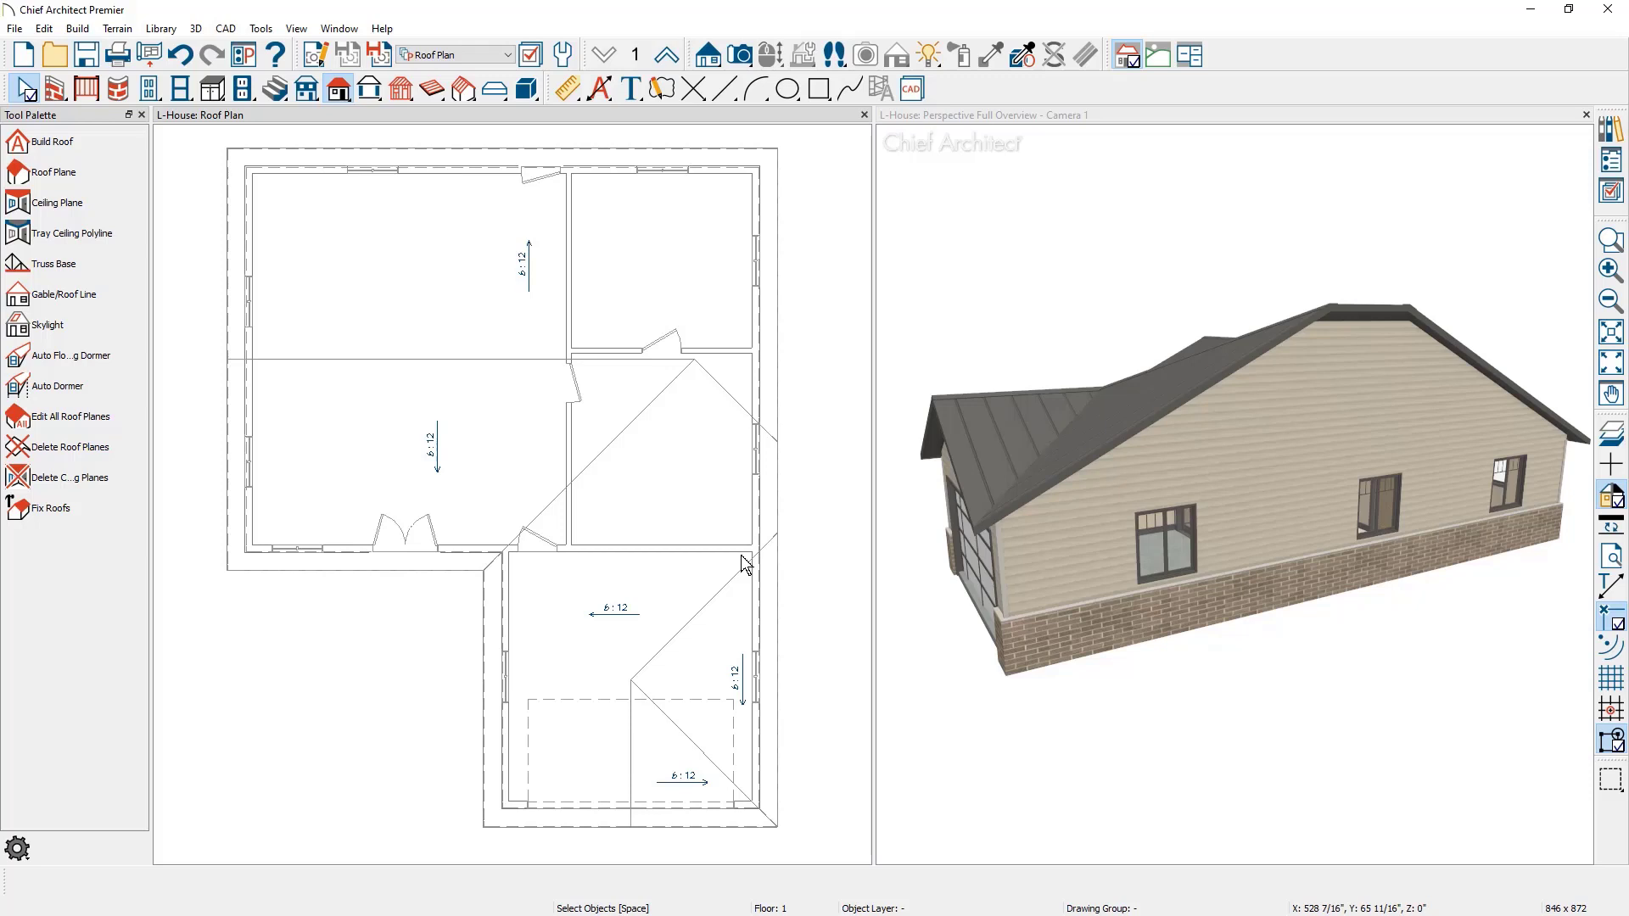
mouse_move(756, 524)
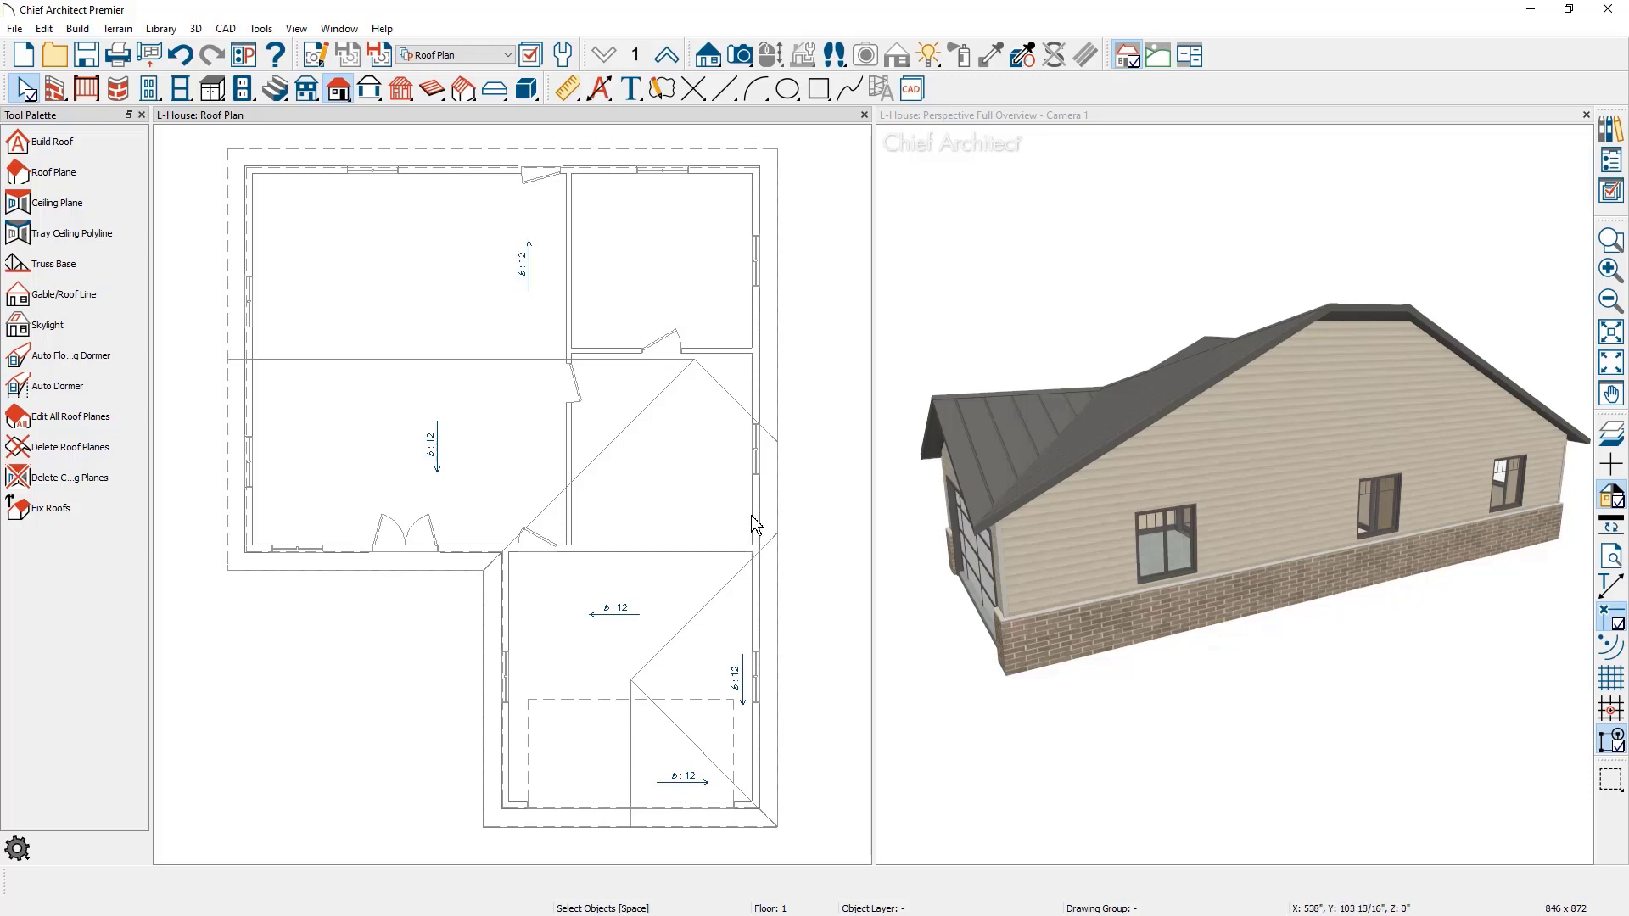
mouse_move(763, 593)
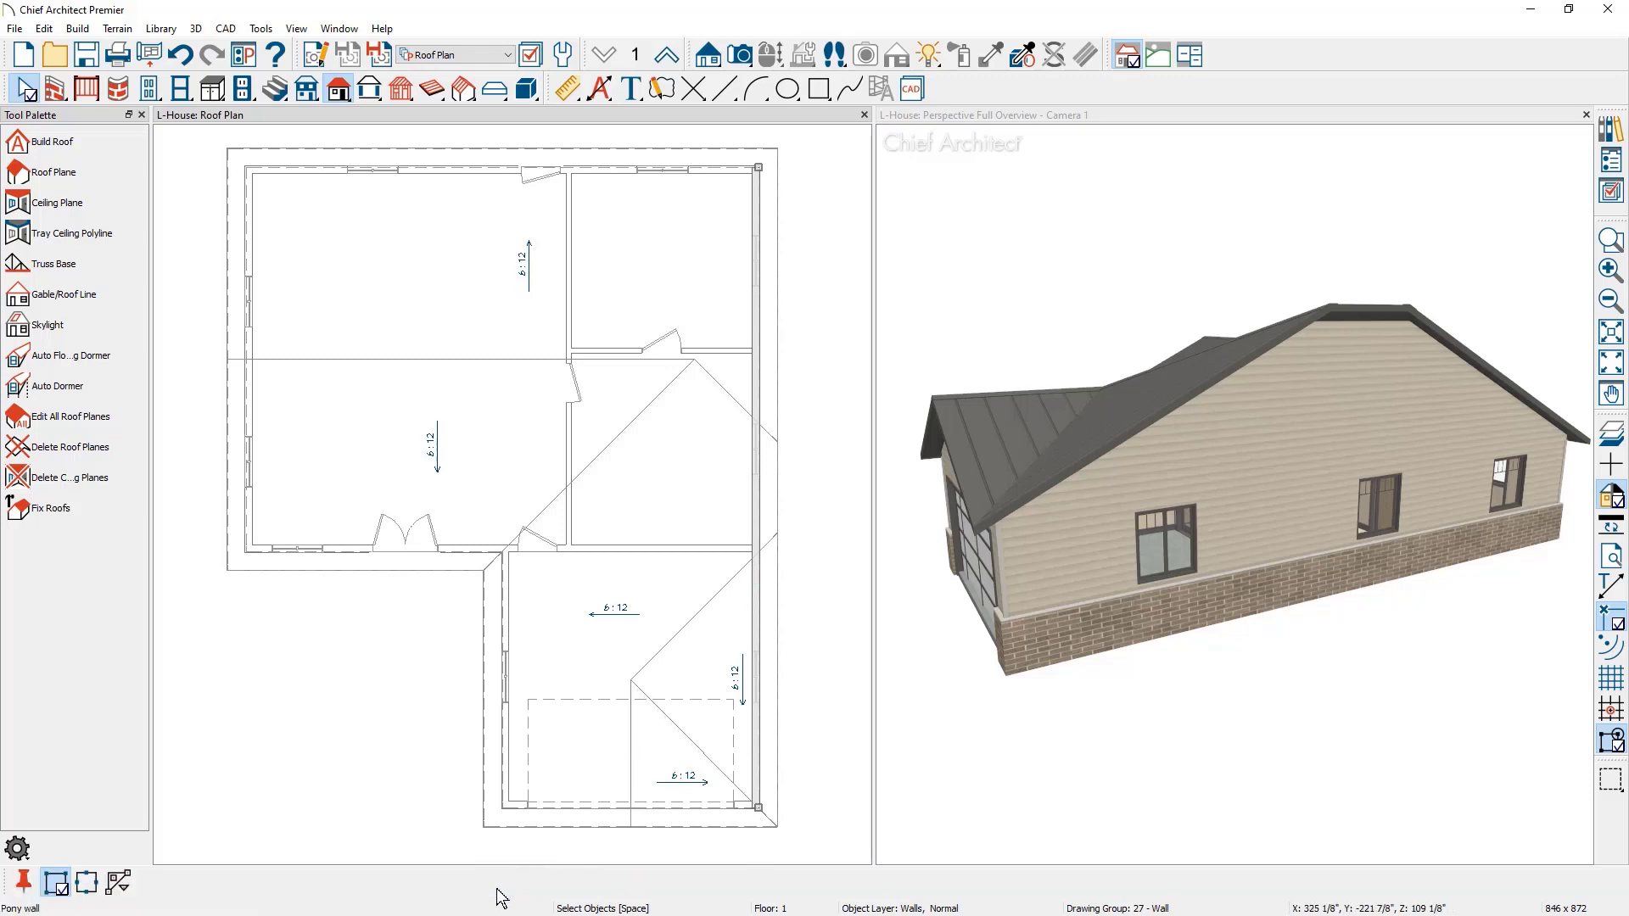
Step: Make the lower garage section of the right wall a hip wall
left_click(756, 551)
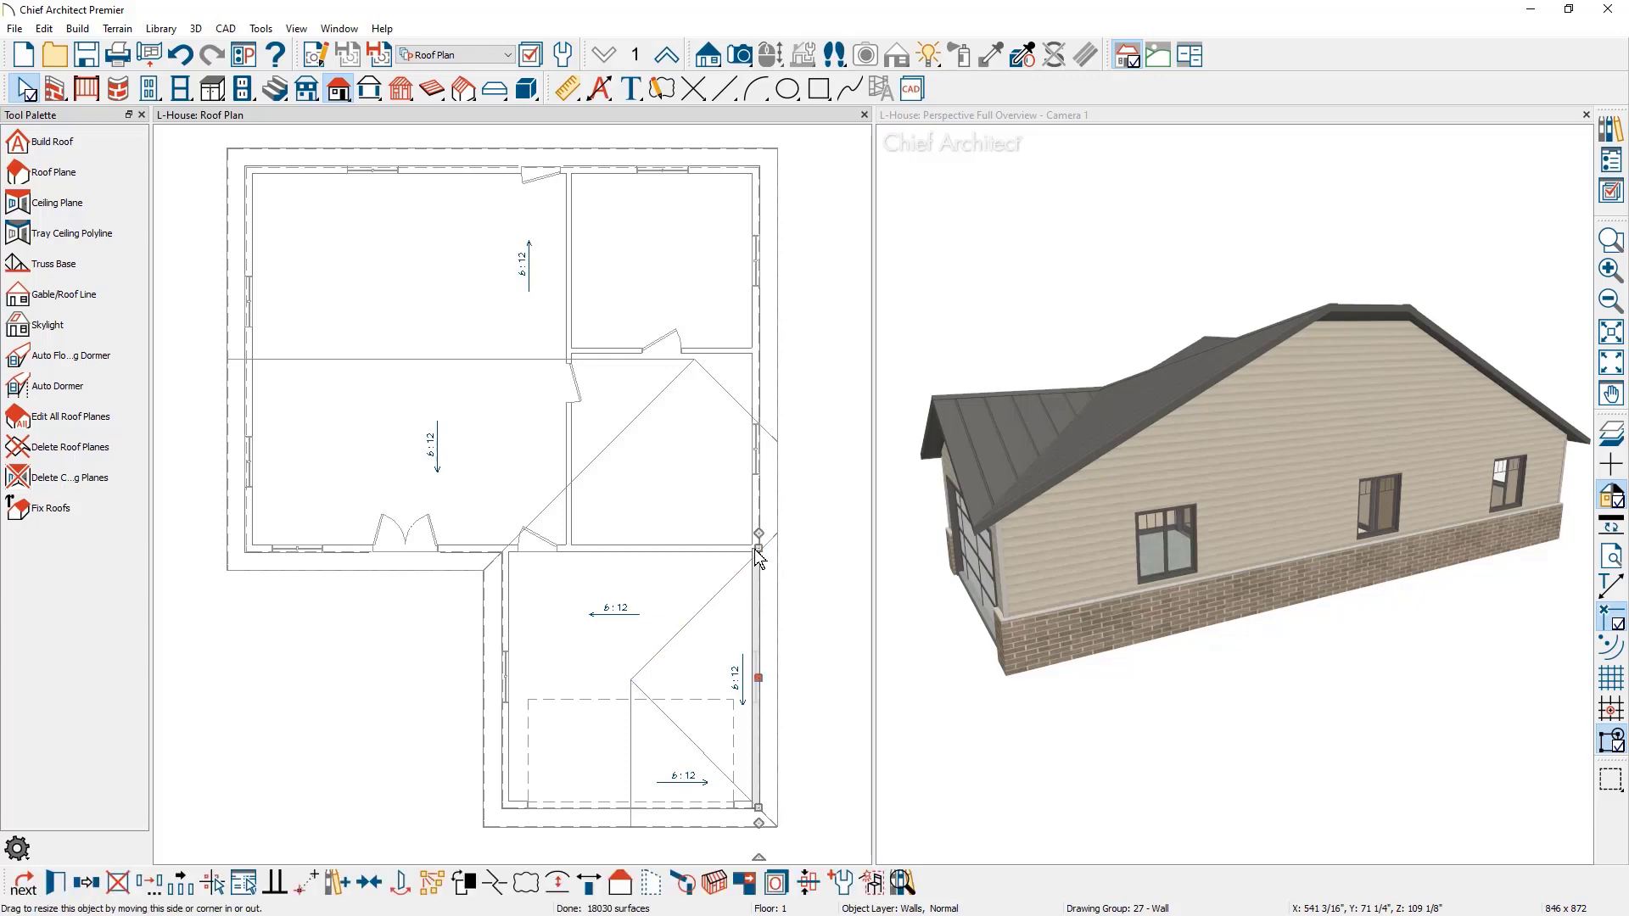
mouse_move(753, 582)
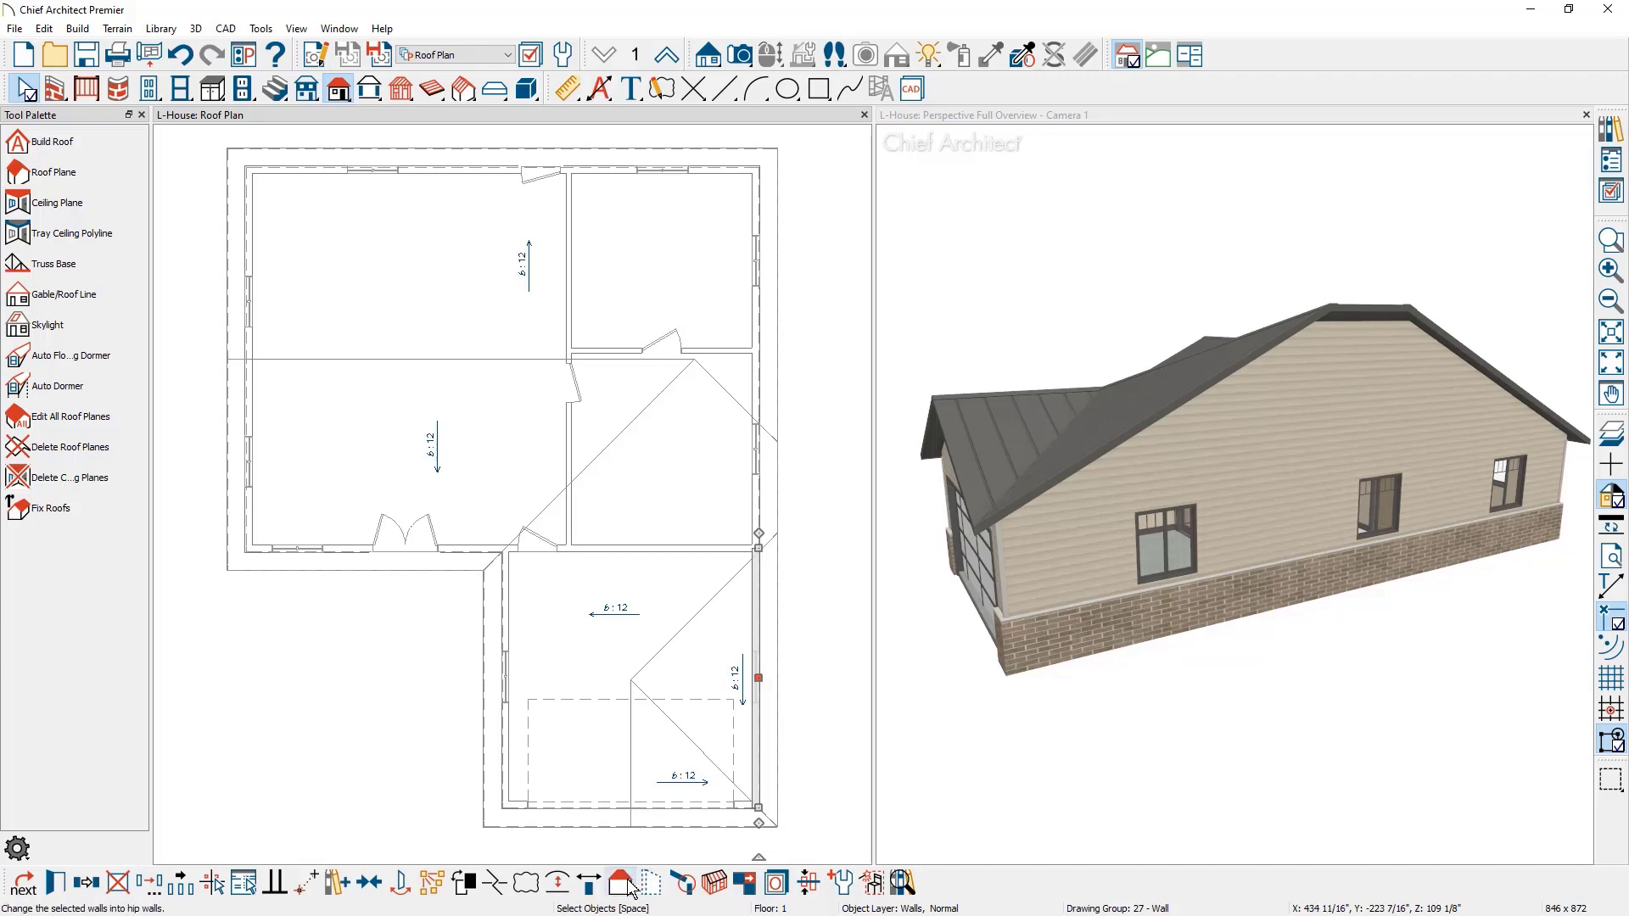
mouse_move(626, 884)
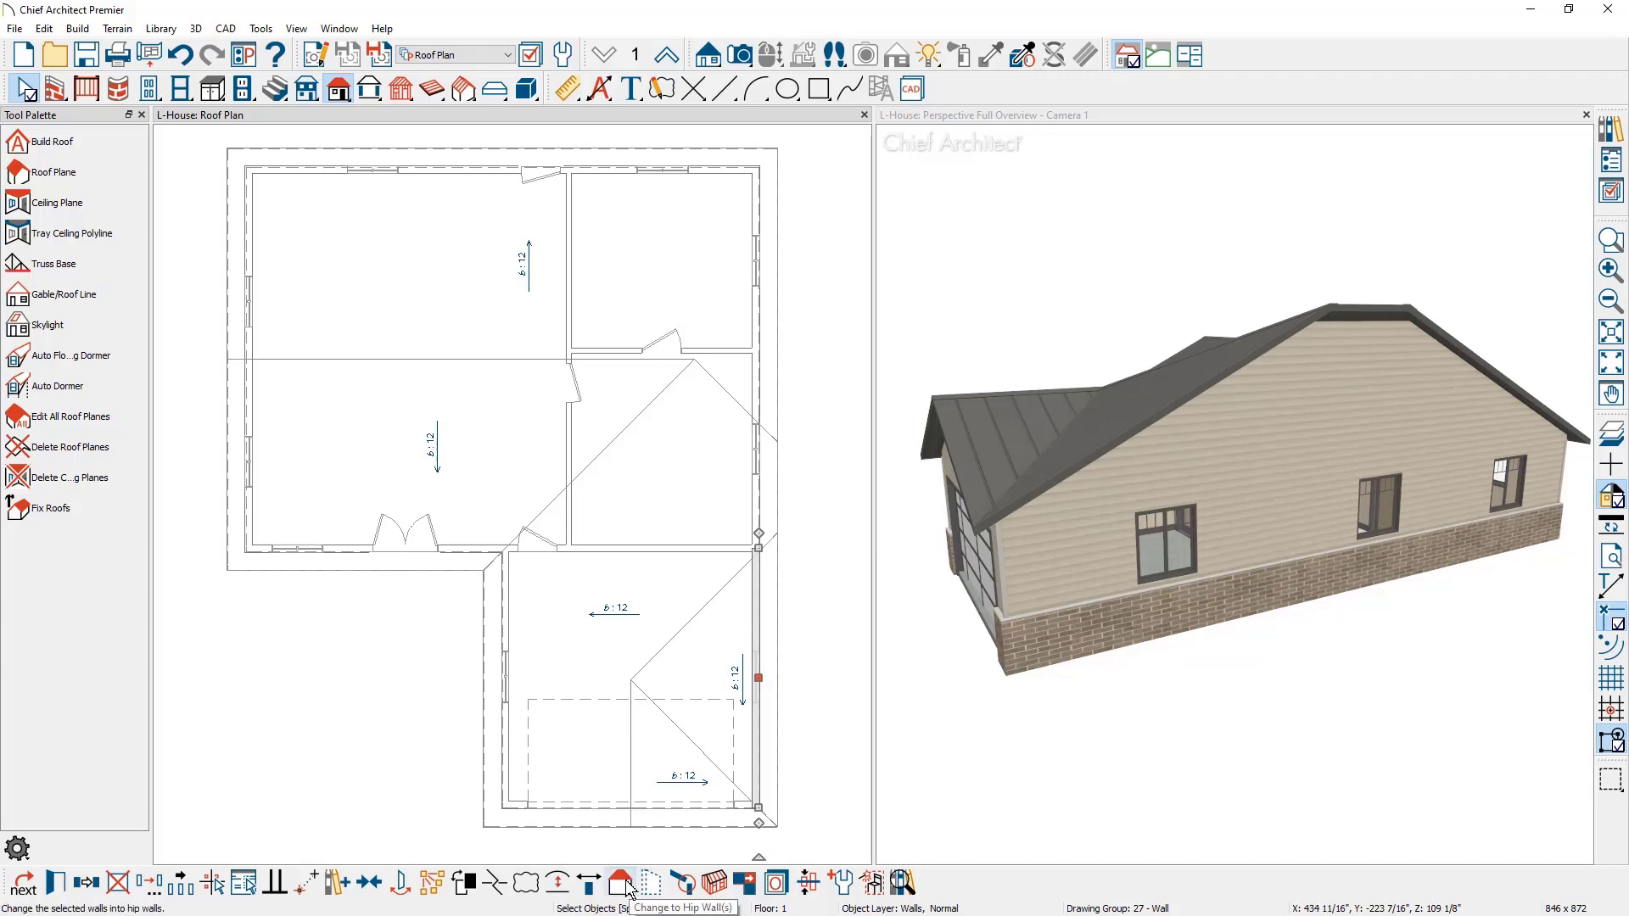
left_click(622, 884)
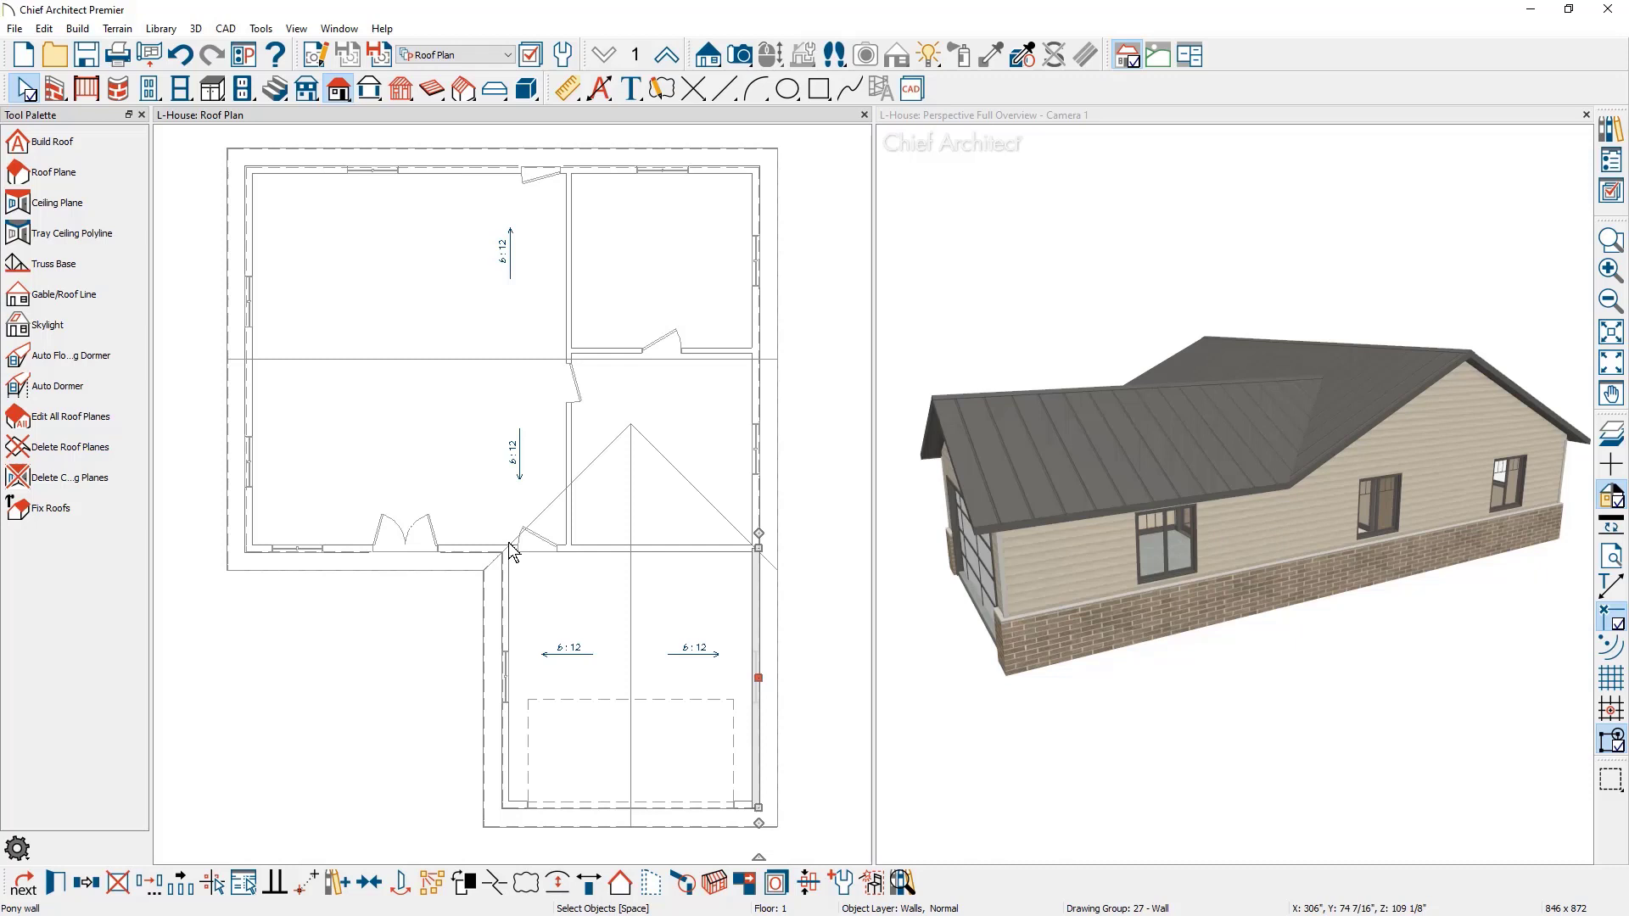
mouse_move(727, 558)
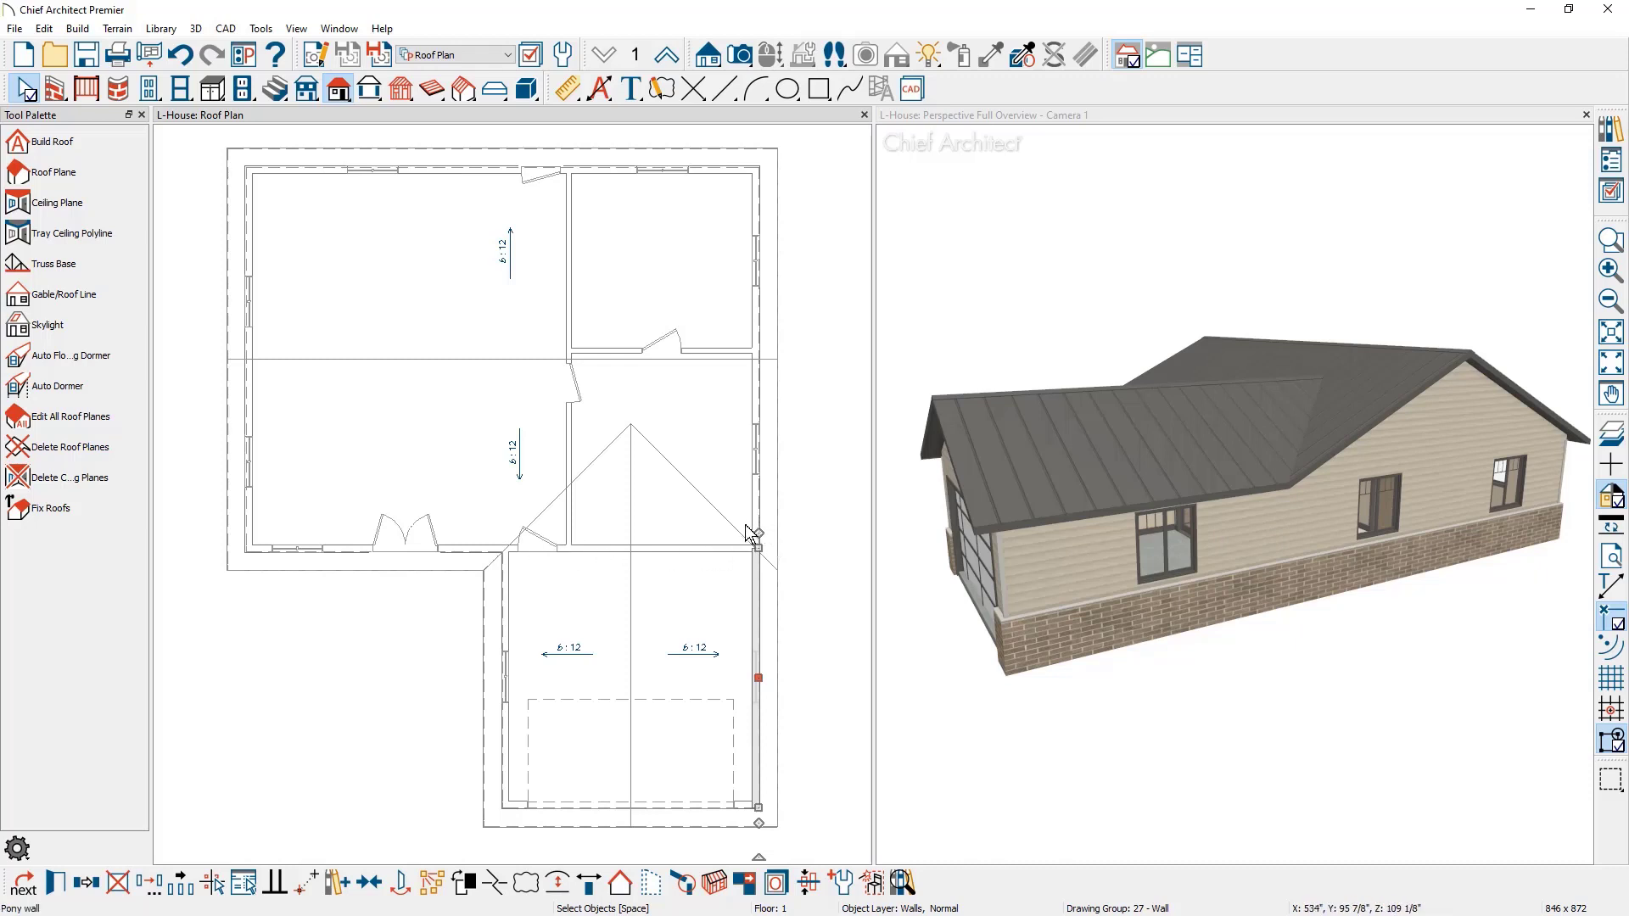
mouse_move(767, 569)
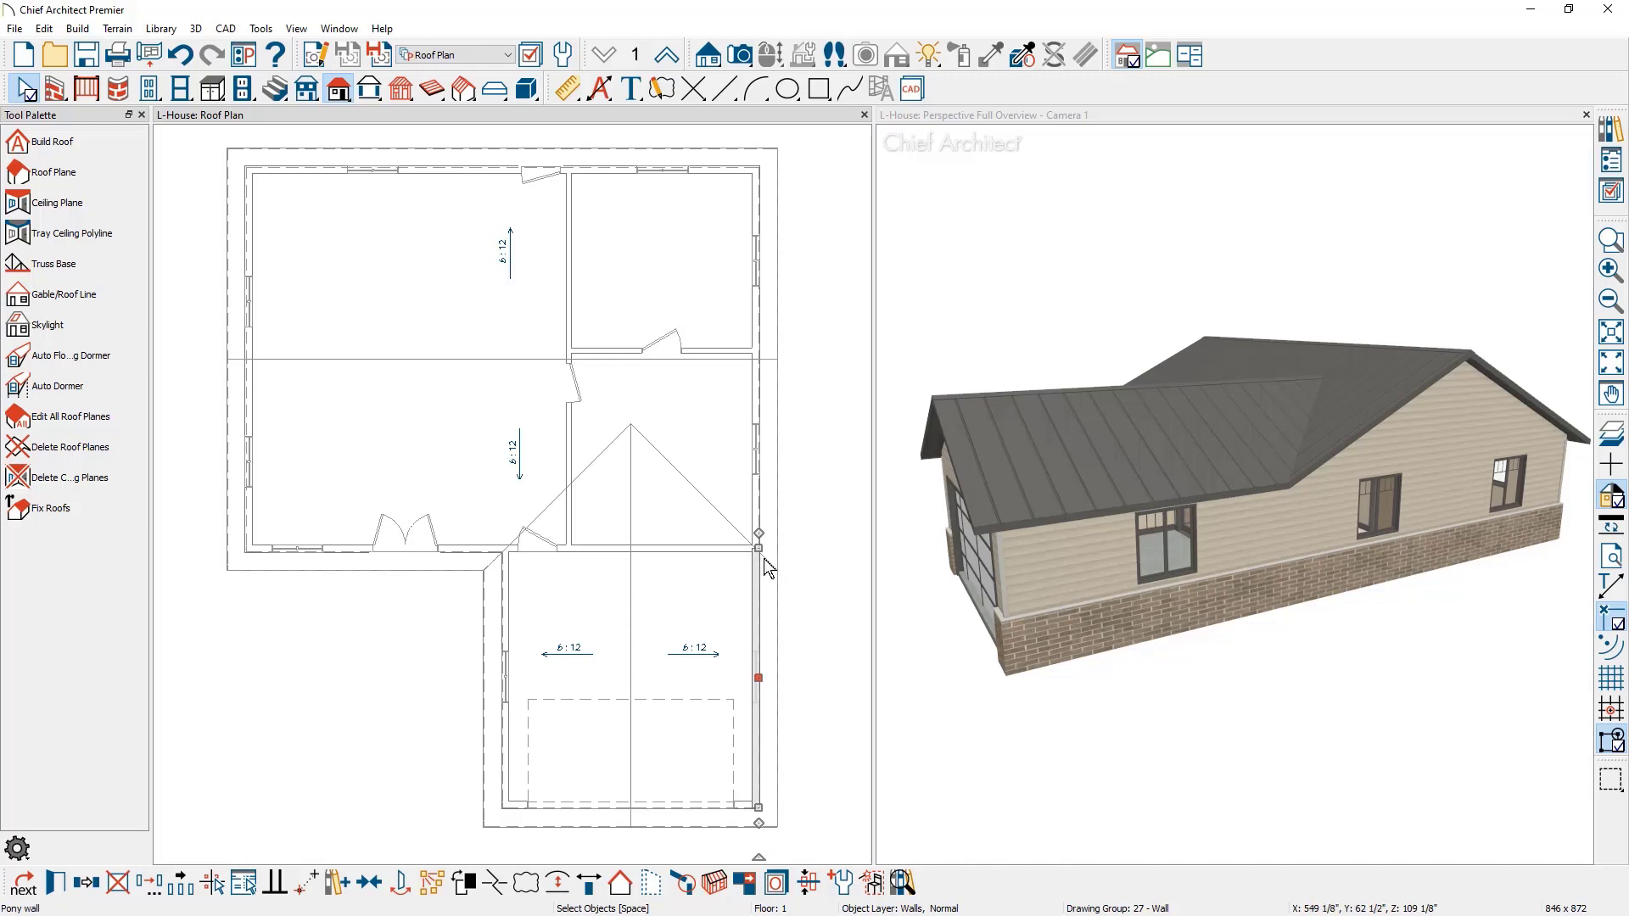
mouse_move(453, 348)
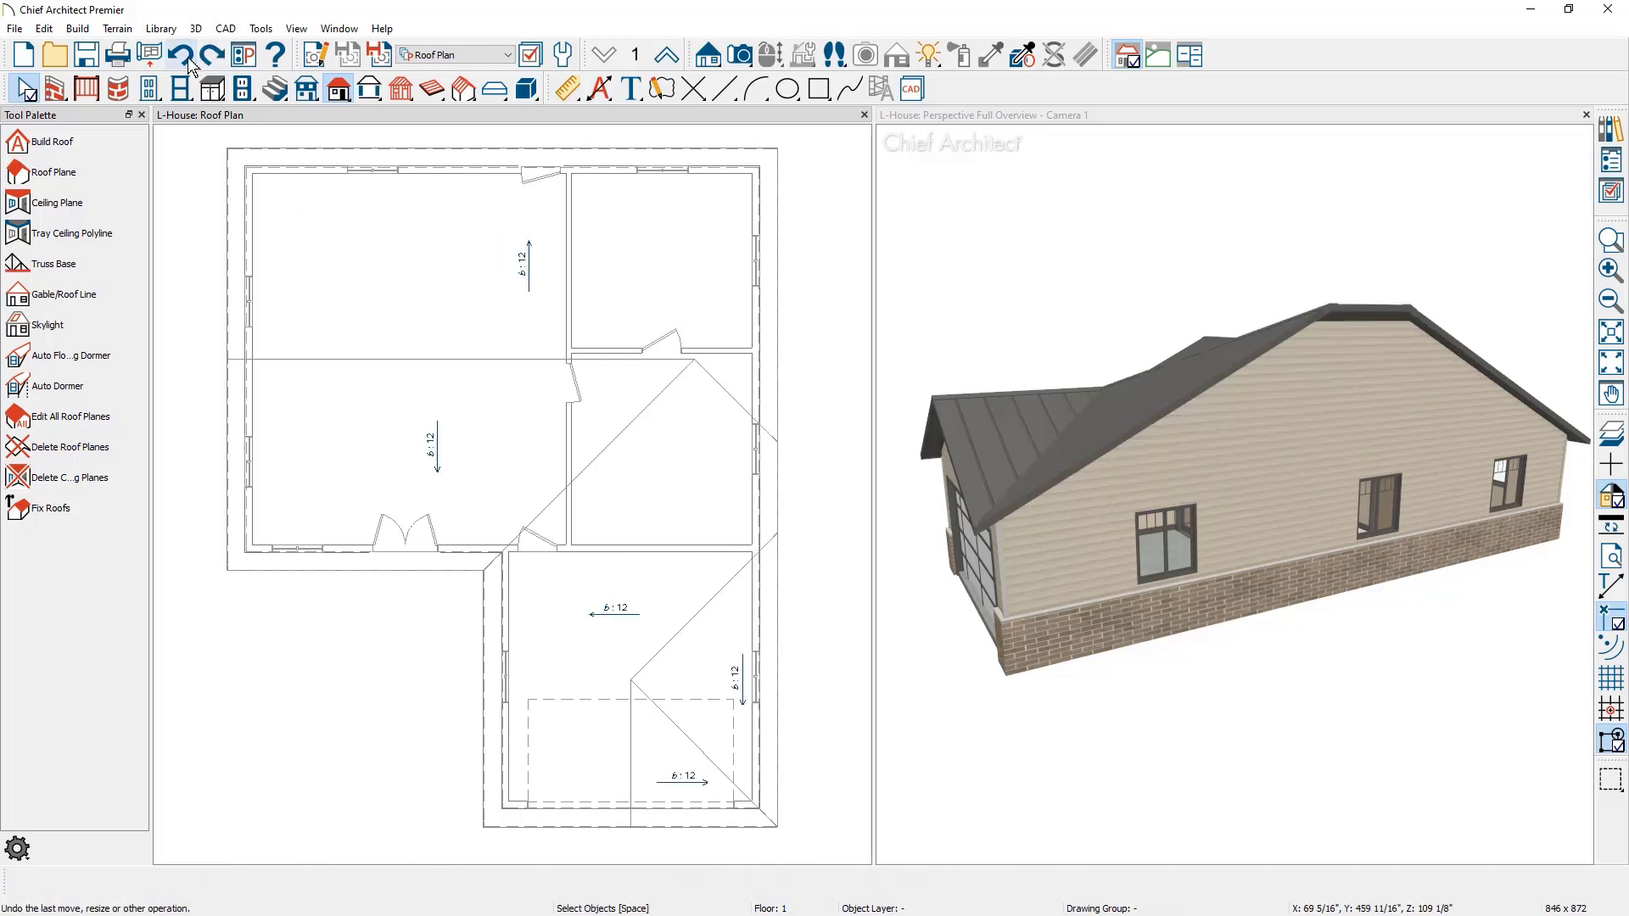
mouse_move(213, 88)
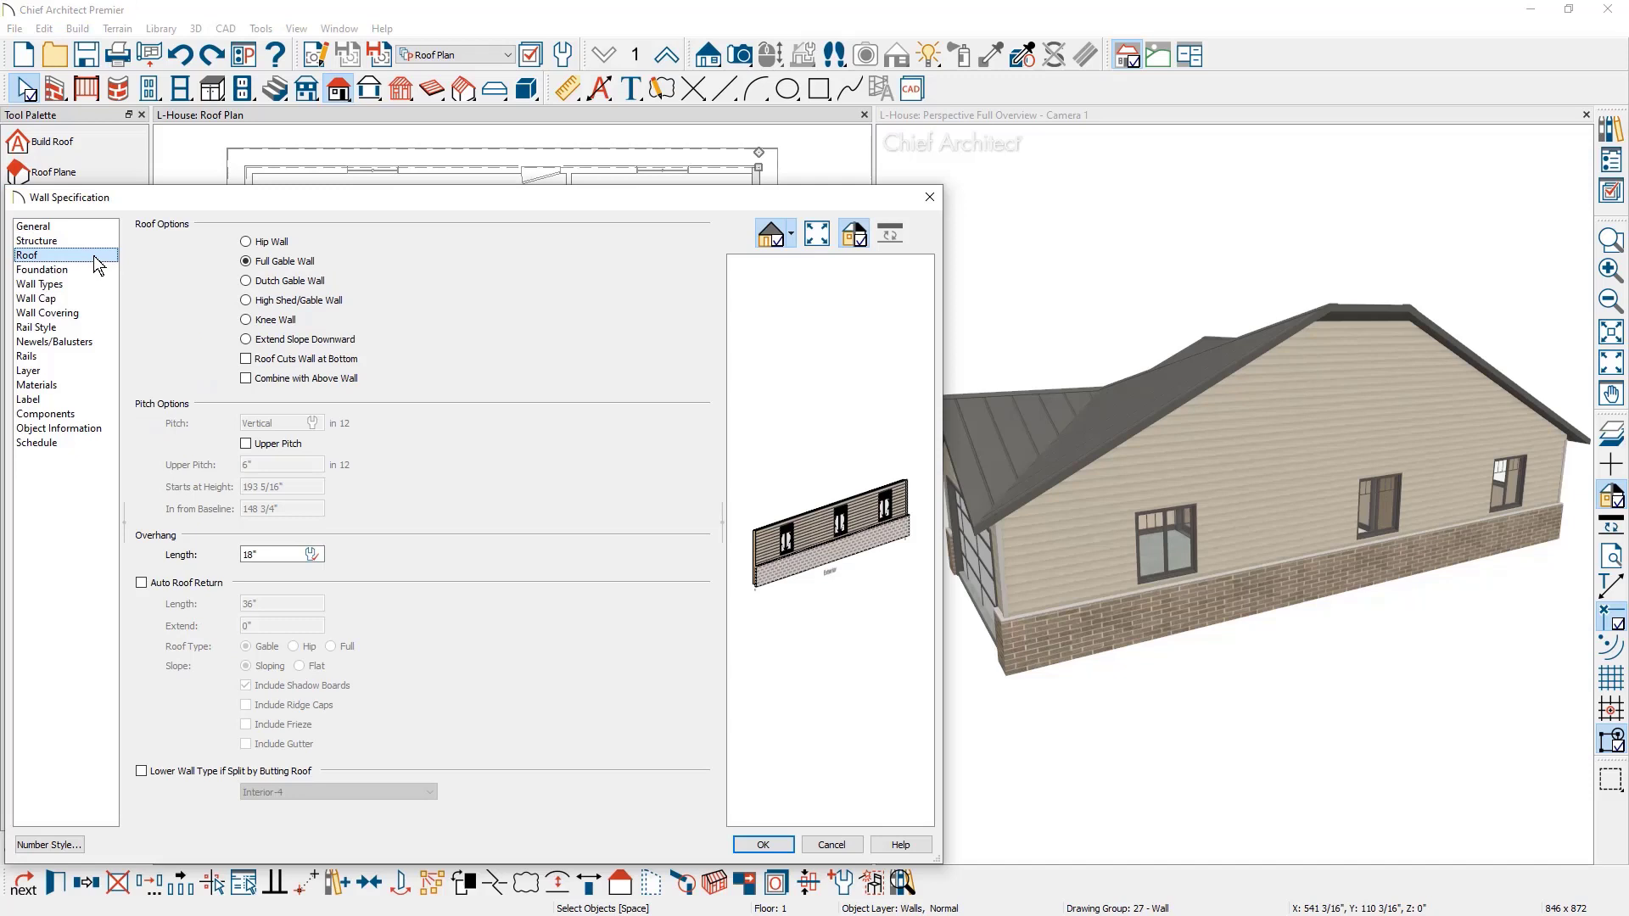
mouse_move(213, 272)
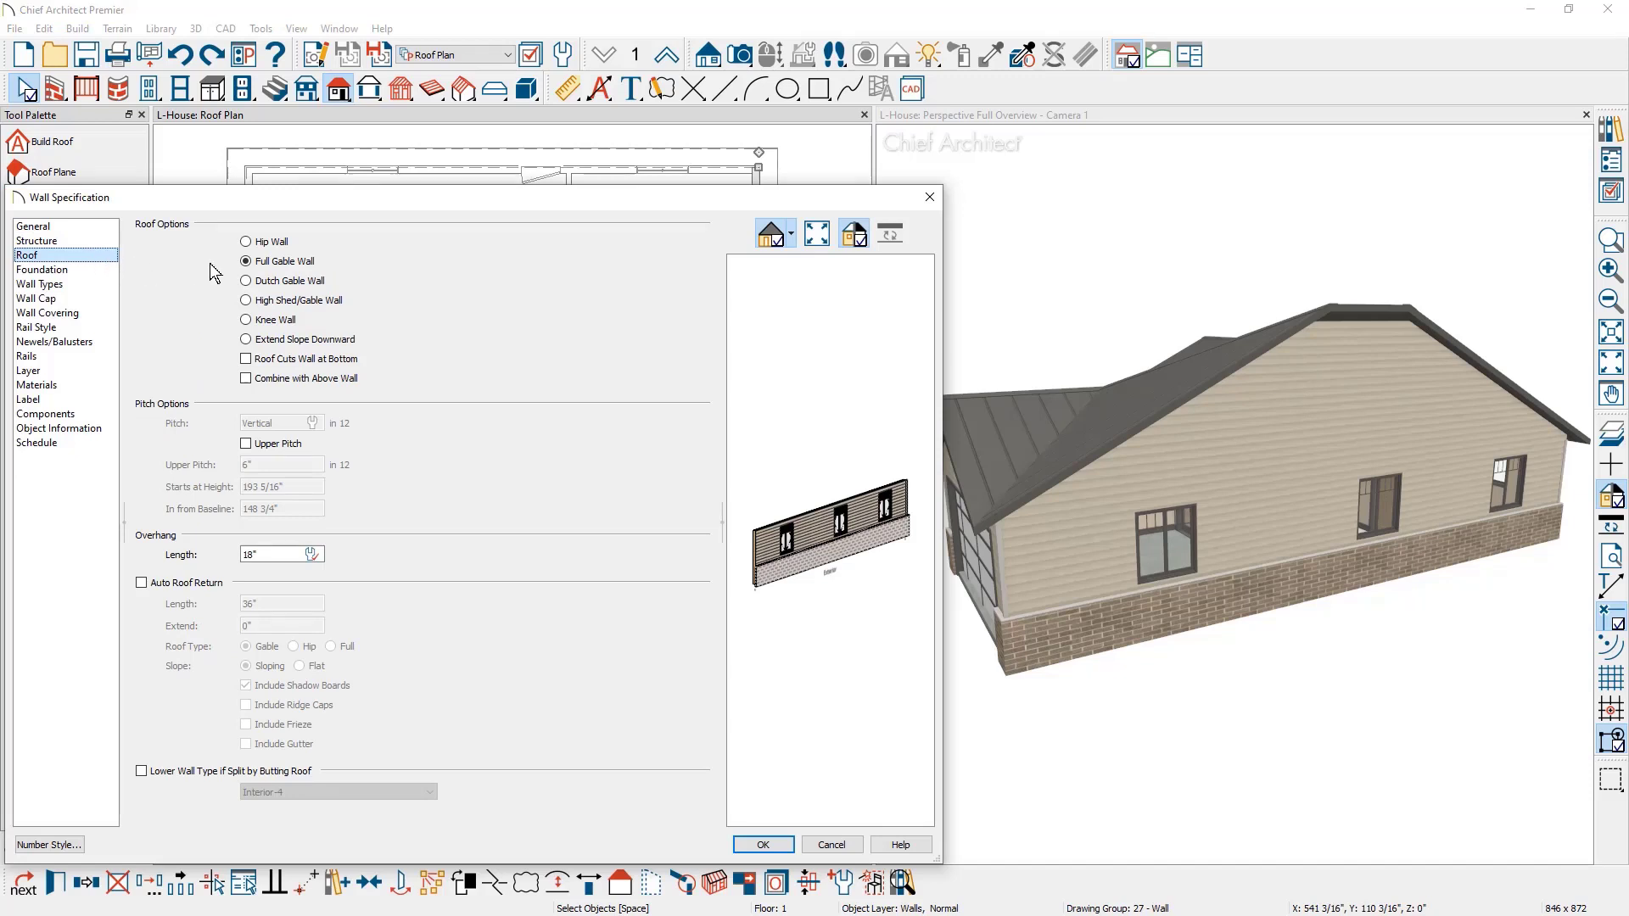
mouse_move(227, 287)
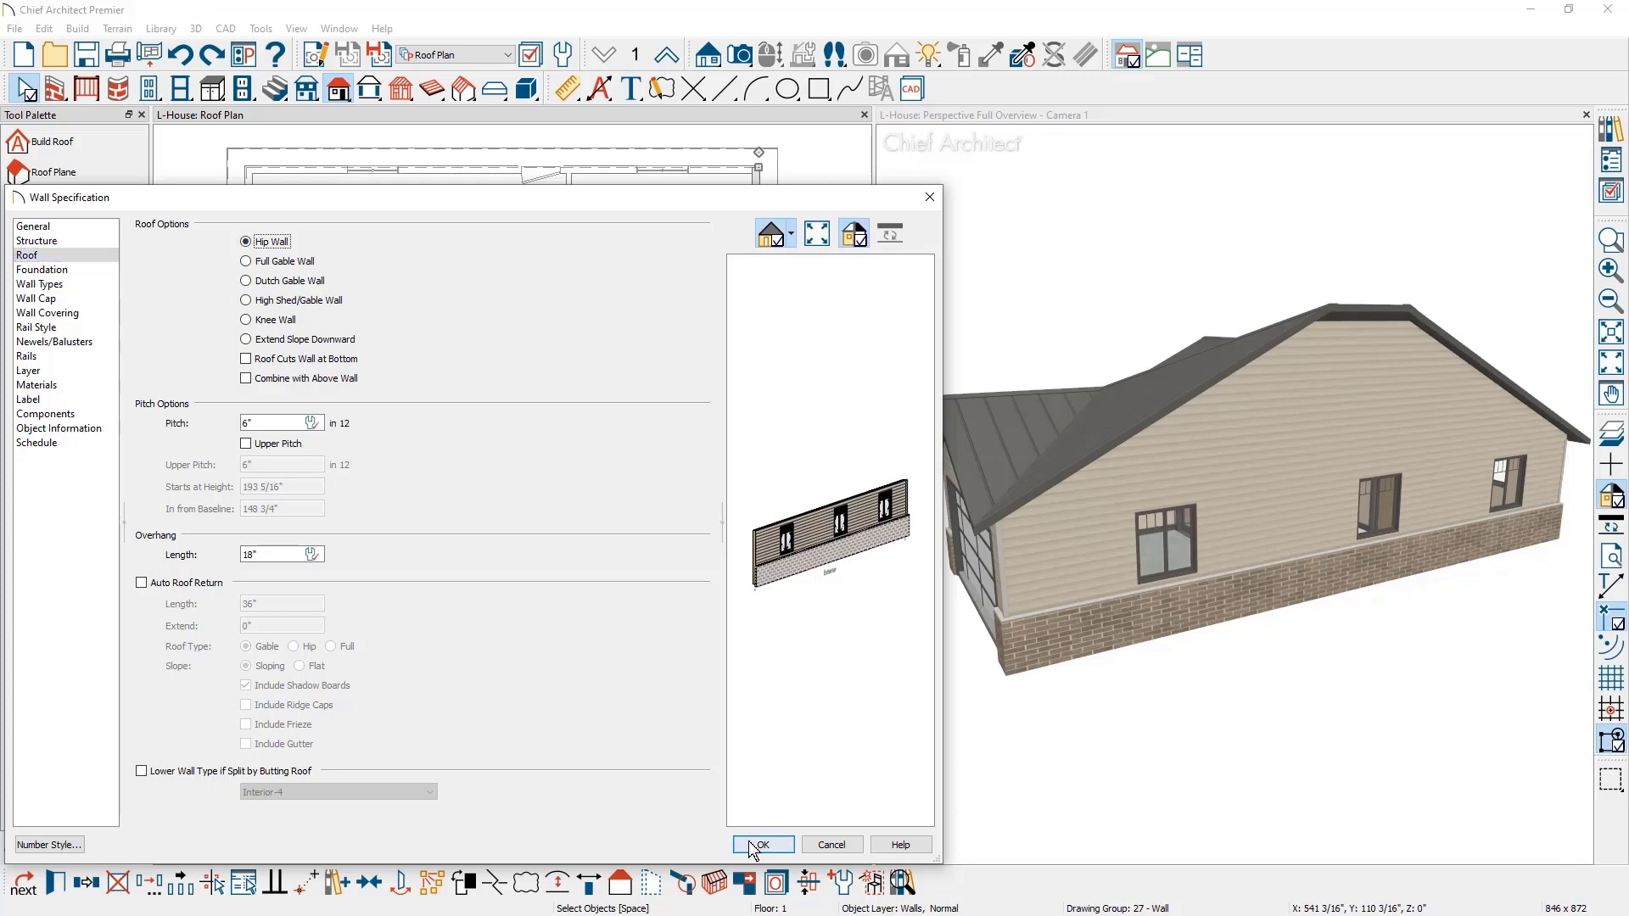
Step: Set the main wing's side wall to a 6-in-12 hip wall in its Roof specification
left_click(762, 844)
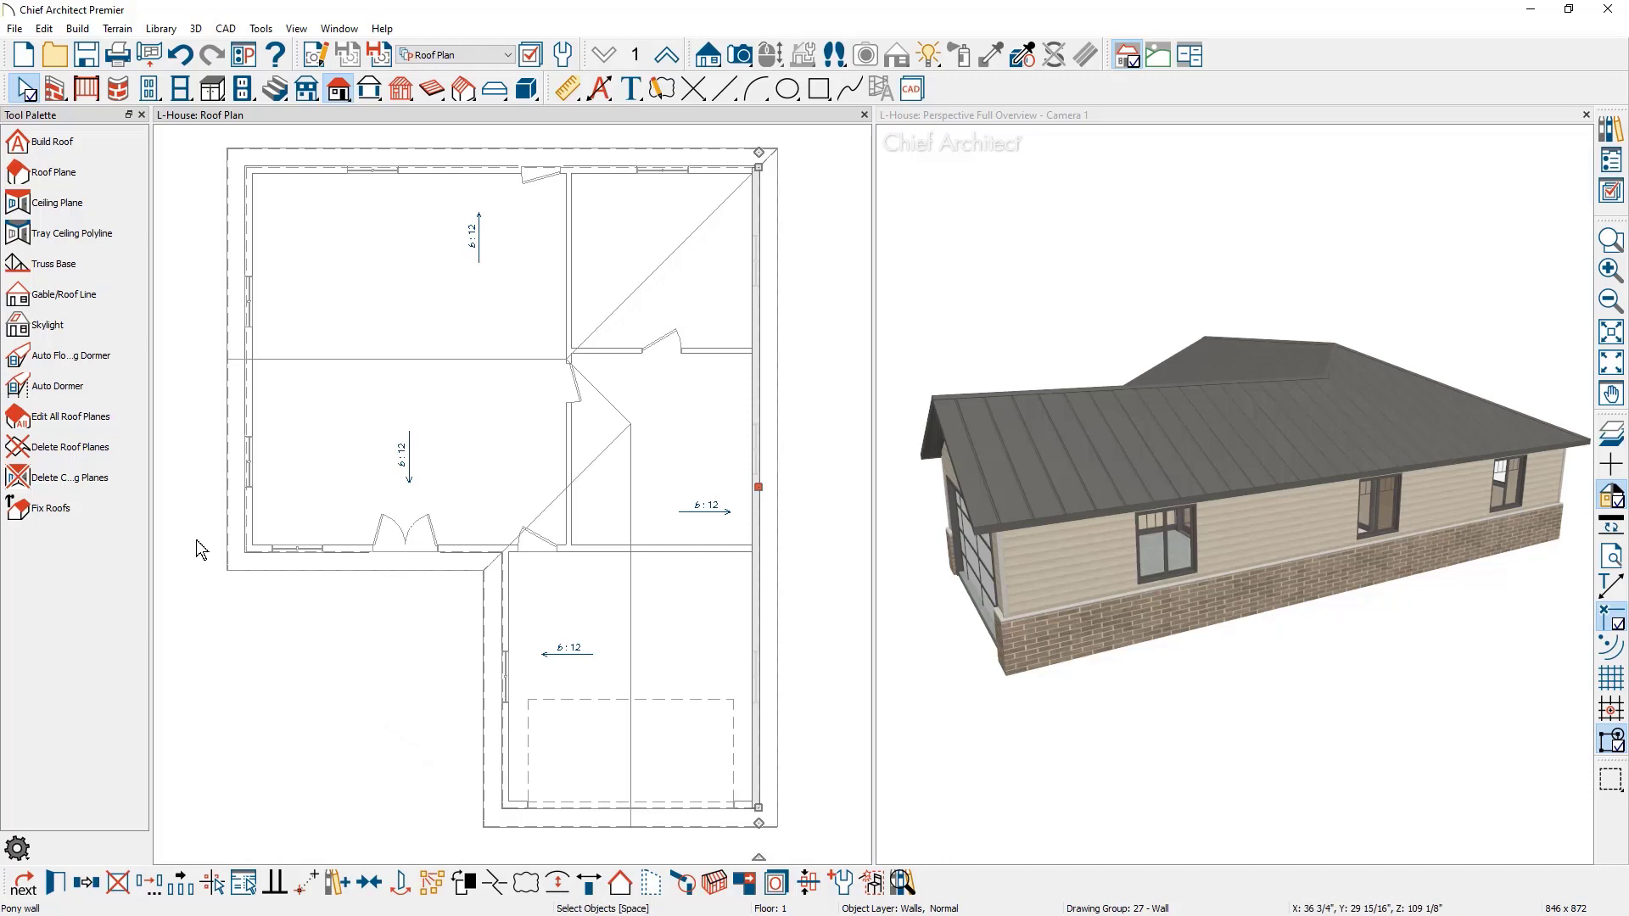
Step: Draw a gable line along the upper right wall and display the Roofs, Gable Lines layer
left_click(62, 295)
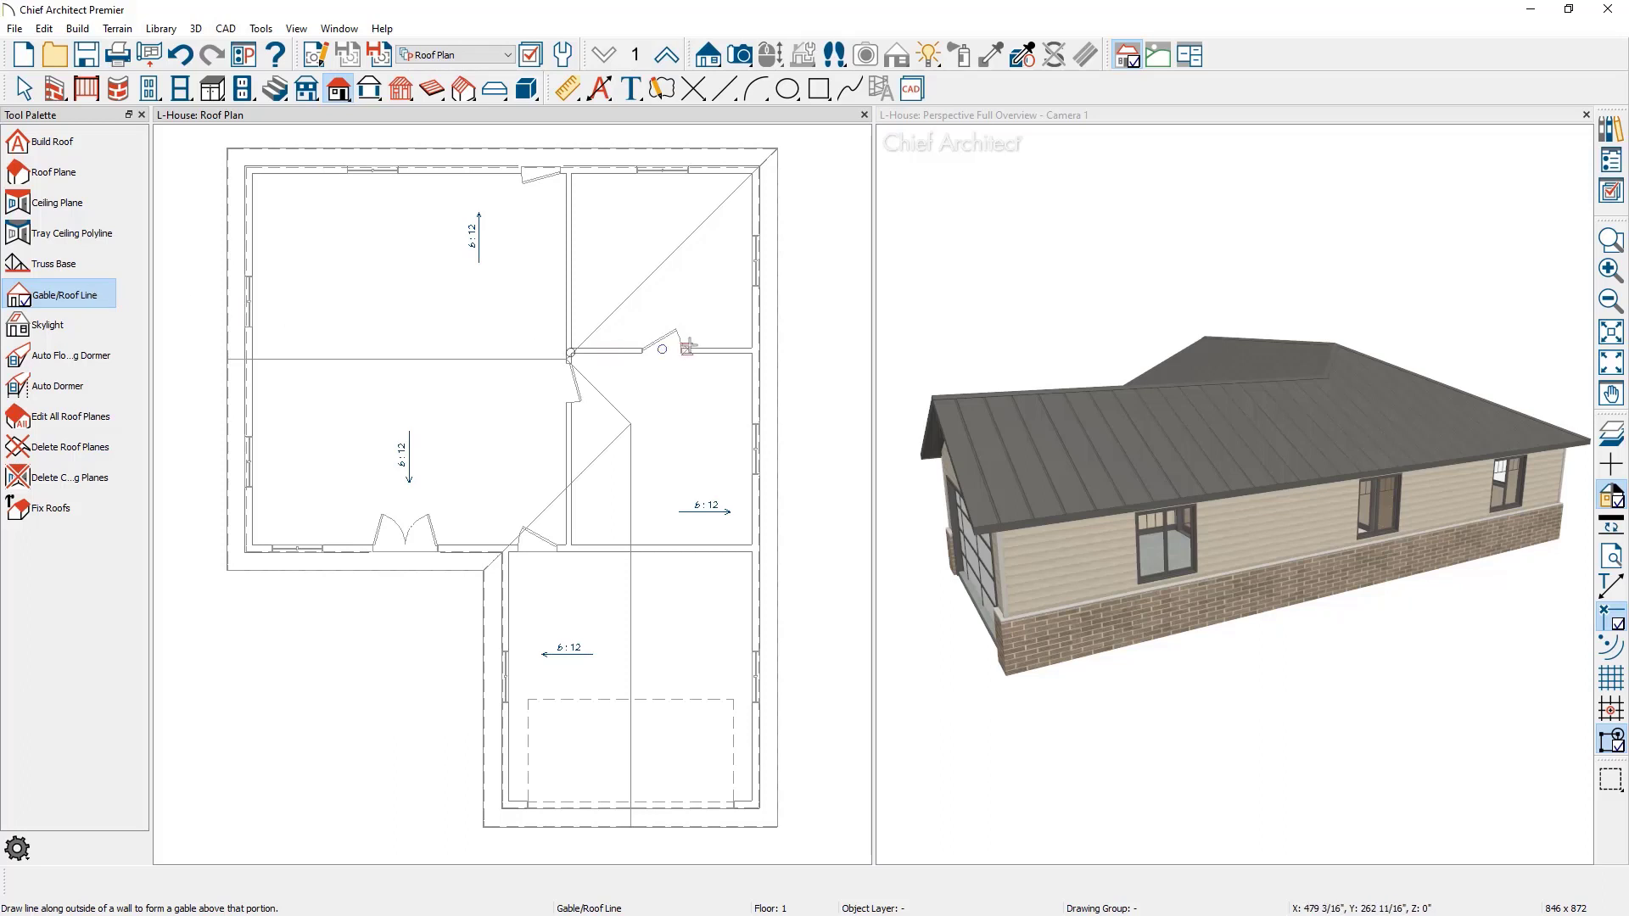
mouse_move(726, 306)
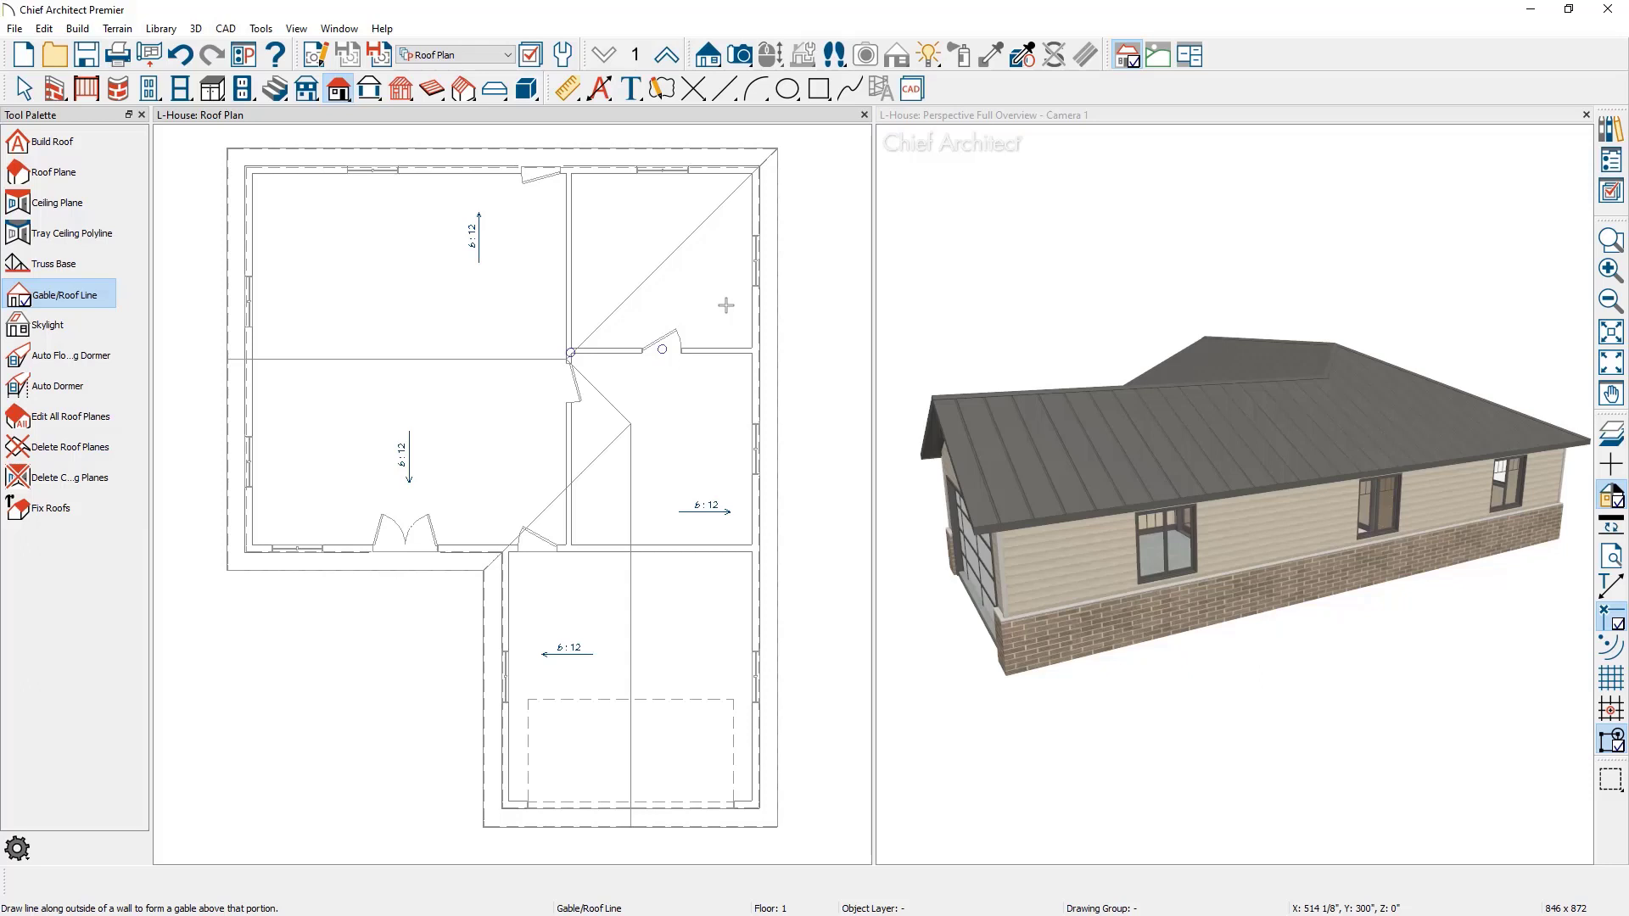
mouse_move(805, 302)
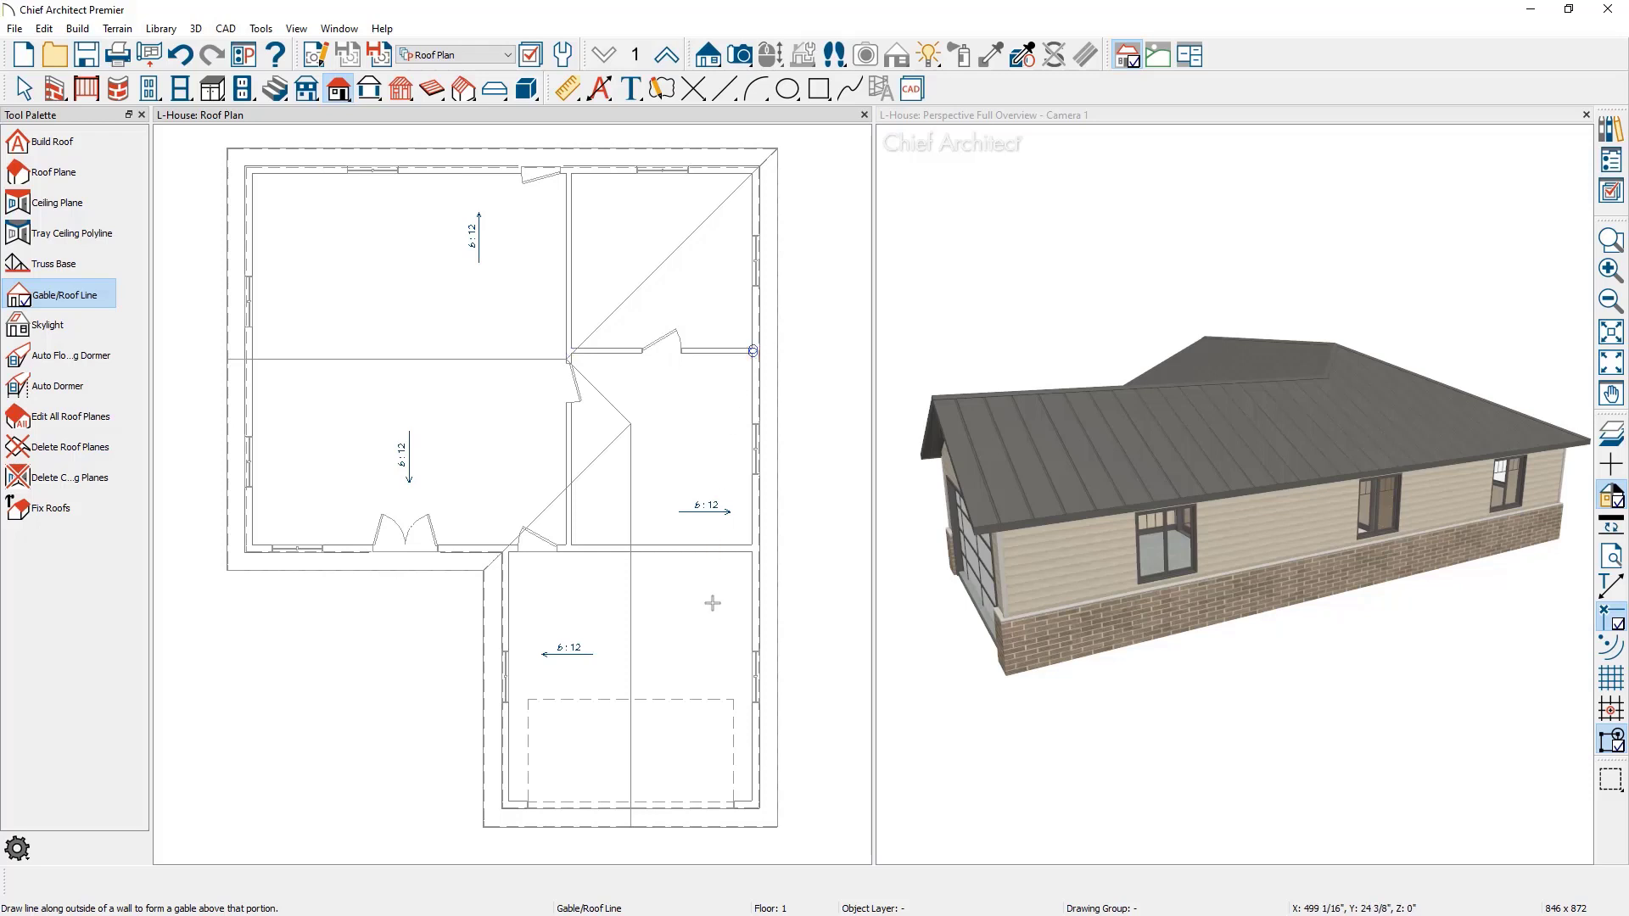
mouse_move(713, 564)
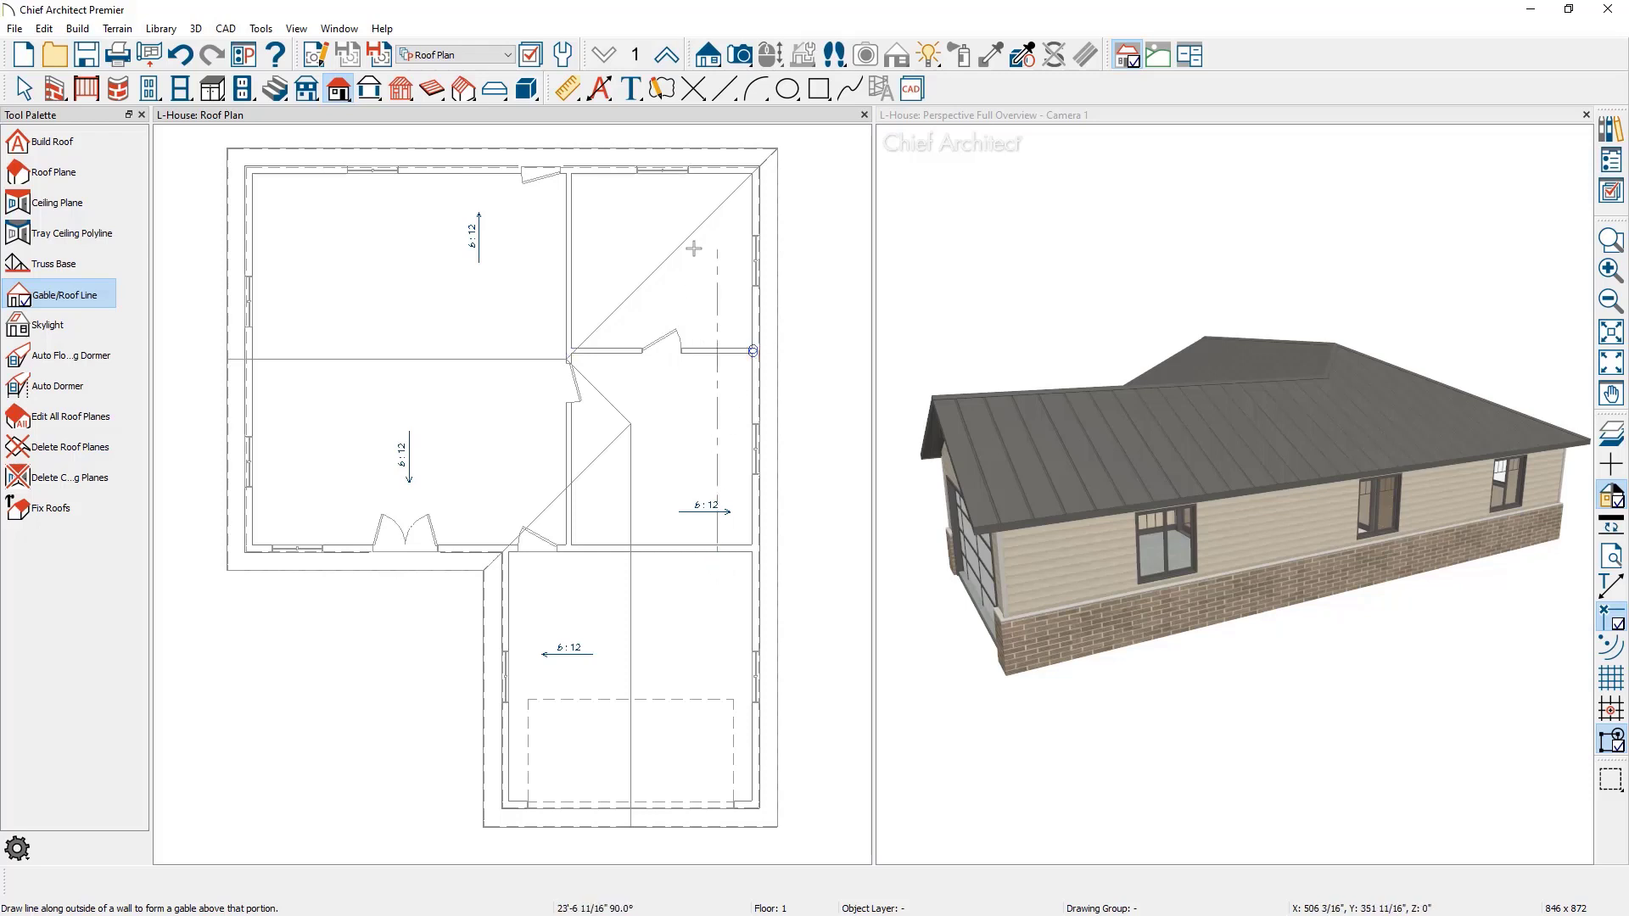
left_click(714, 166)
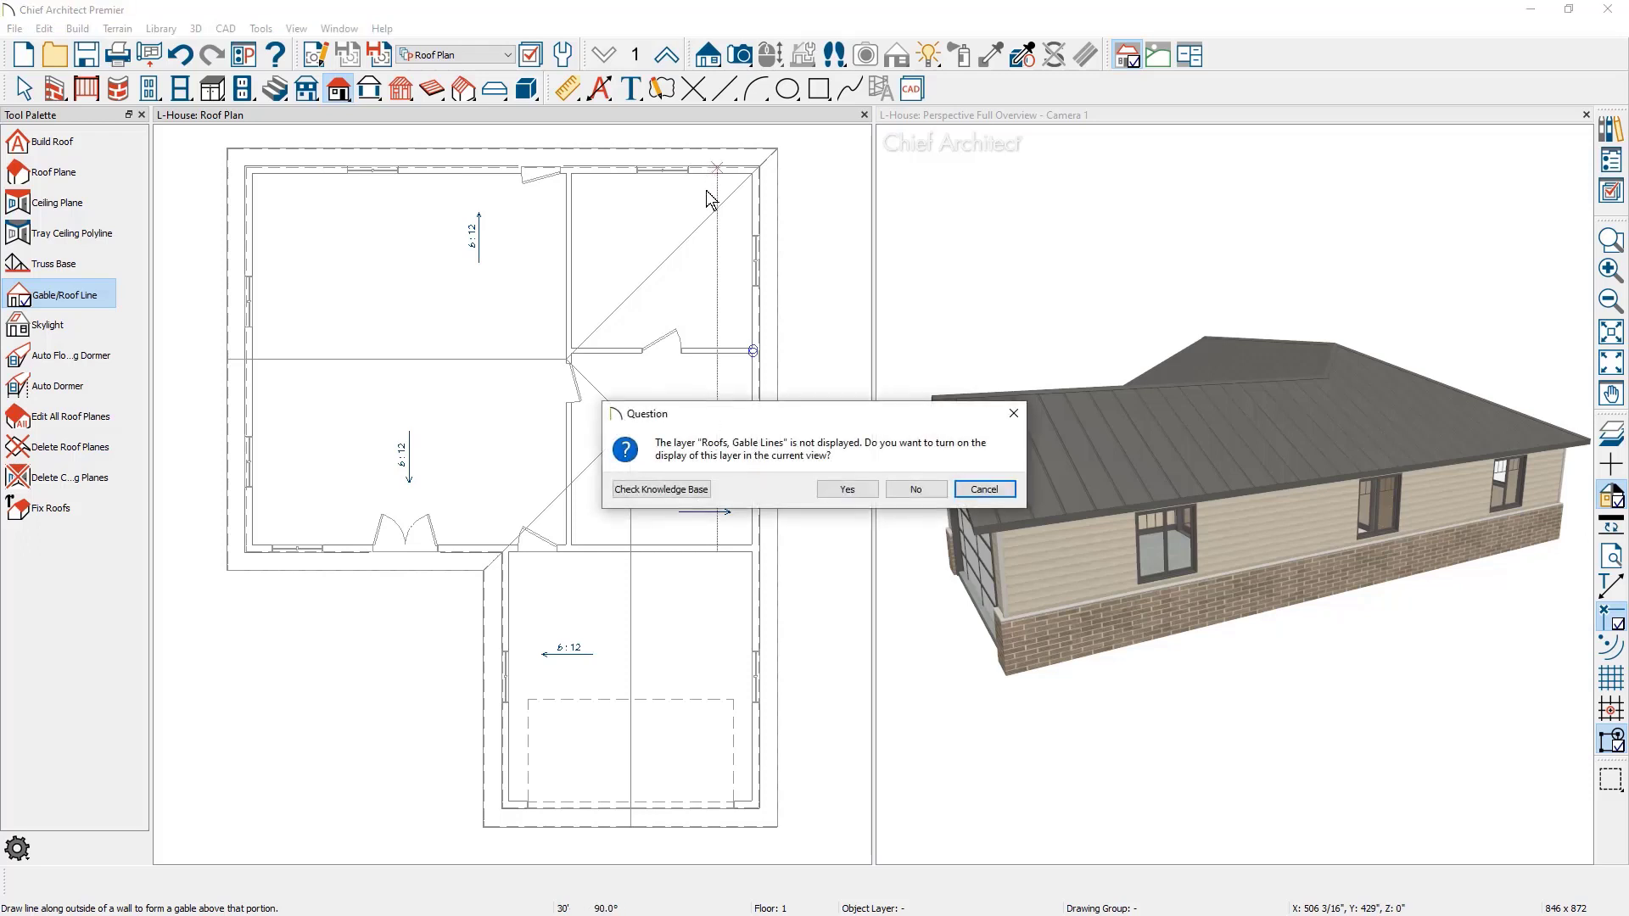
mouse_move(714, 200)
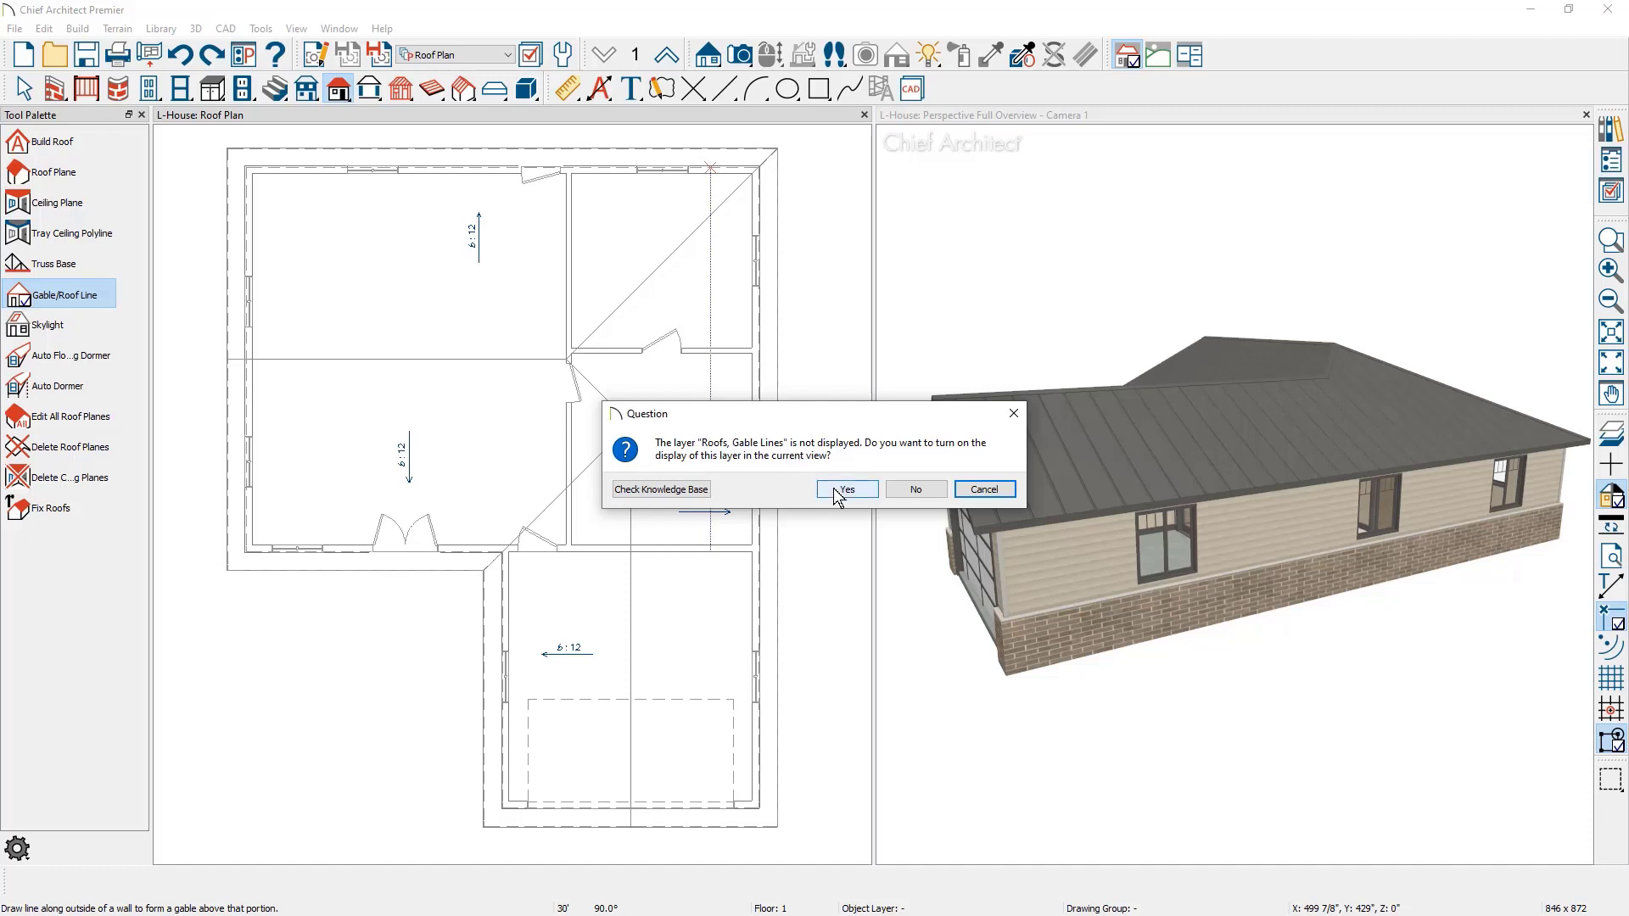
left_click(845, 489)
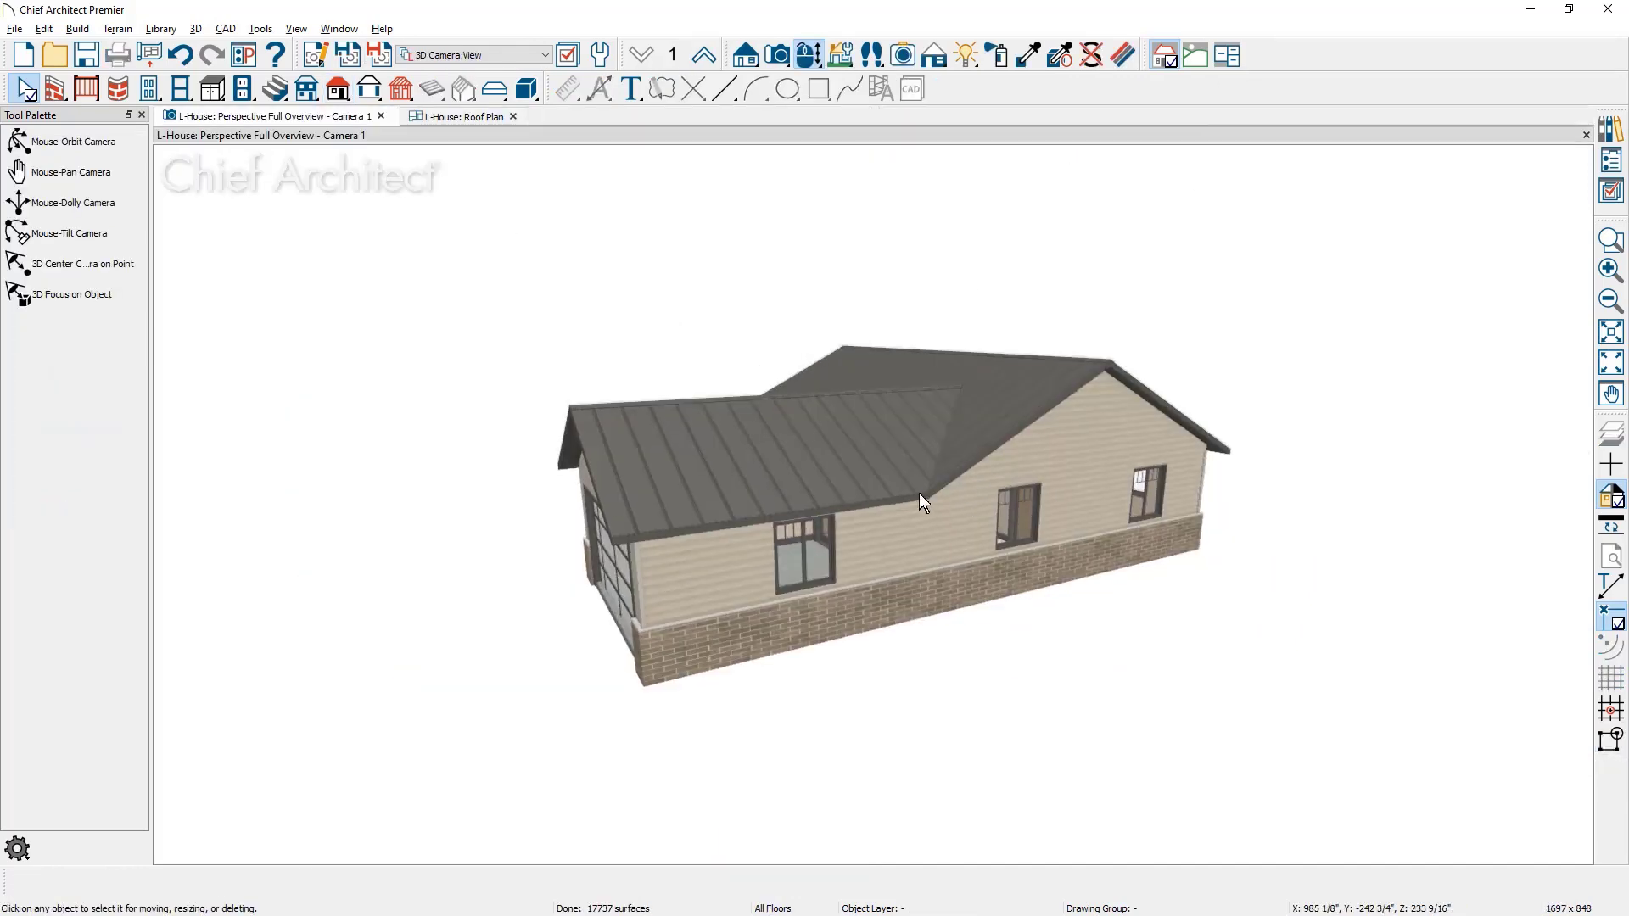
Step: Orbit the 3D overview to inspect the garage front and the partial side gable
left_click_drag(925, 502, 1195, 509)
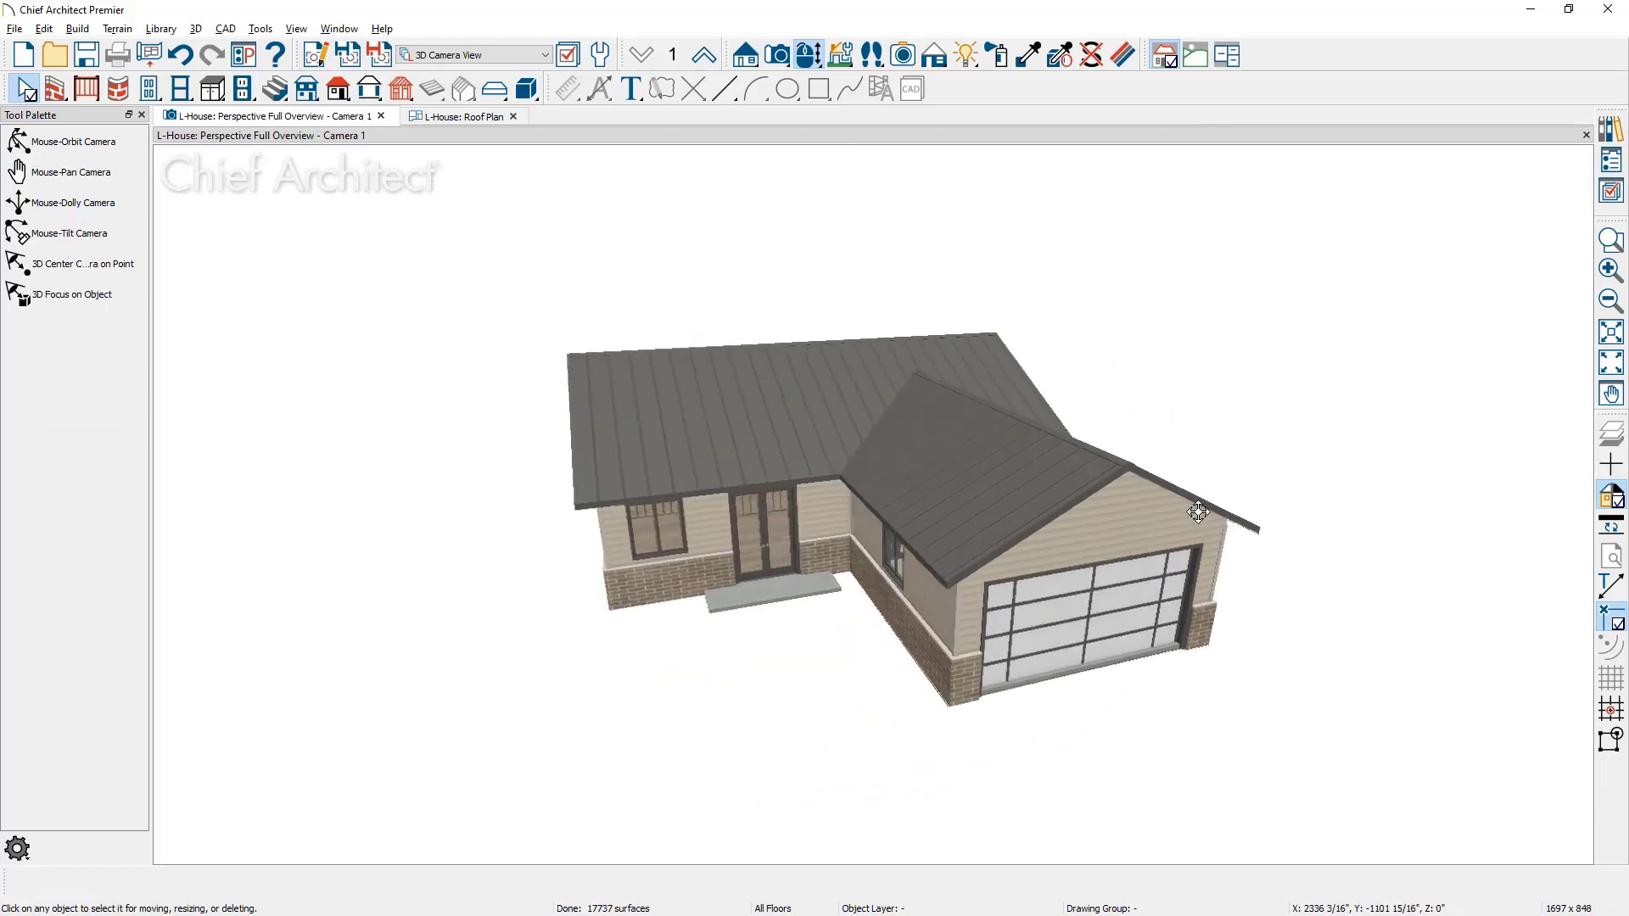
left_click_drag(1198, 511, 901, 508)
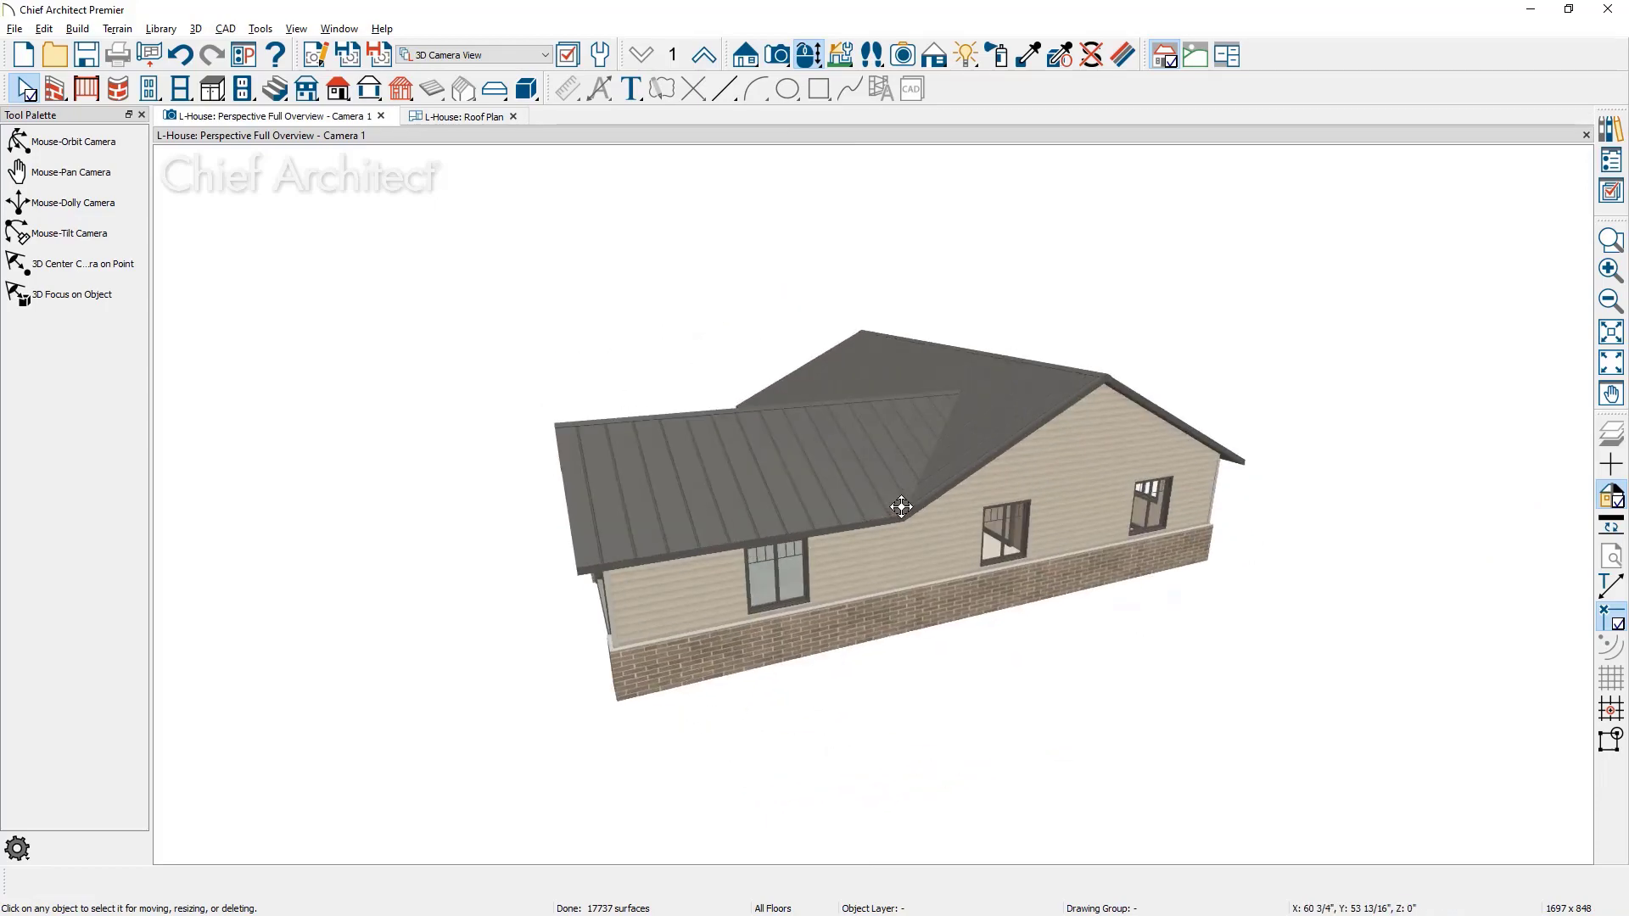